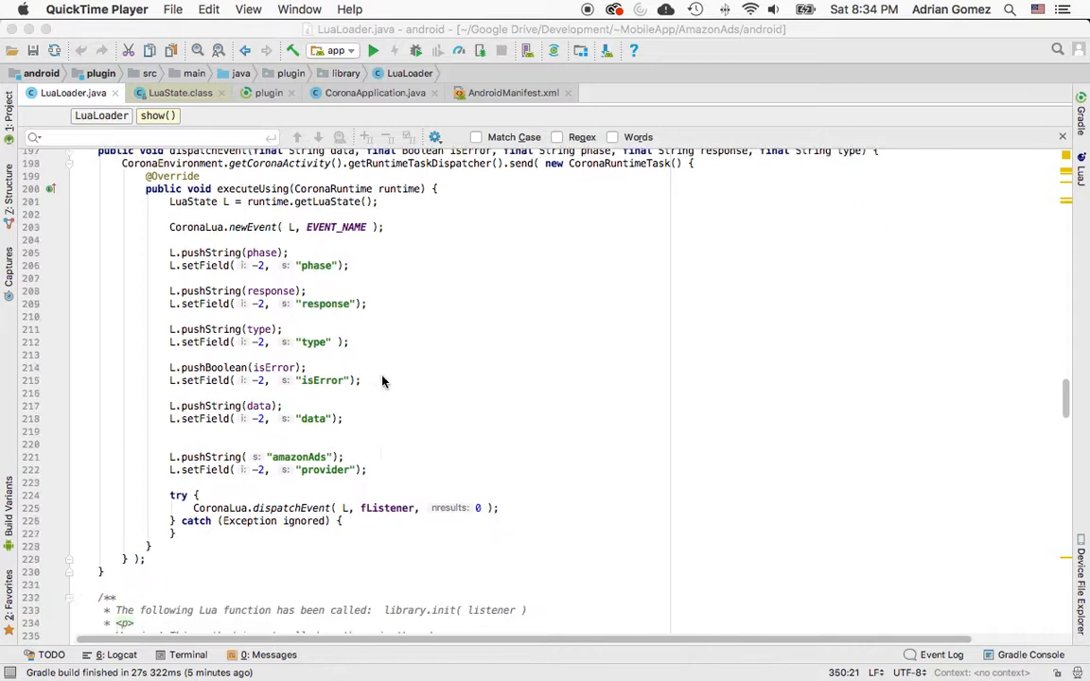
Add 'new IsAvailableWrapper(),' after 'new ShowWrapper(),' in invoke's NamedJavaFunction array.
scroll(down, 3)
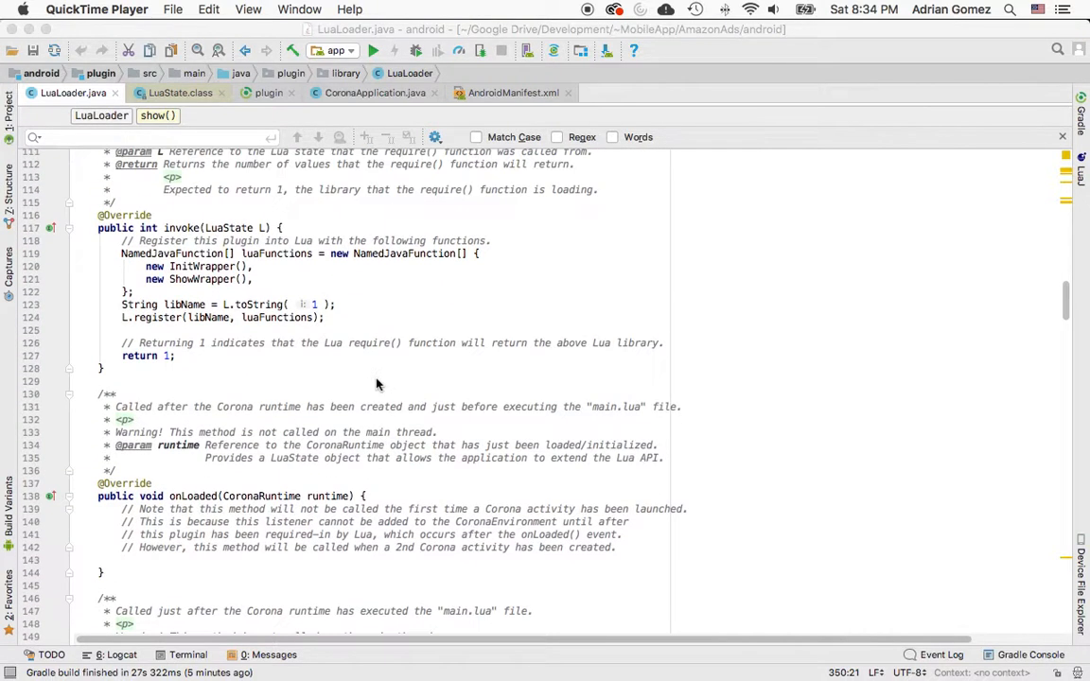
mouse_move(260, 322)
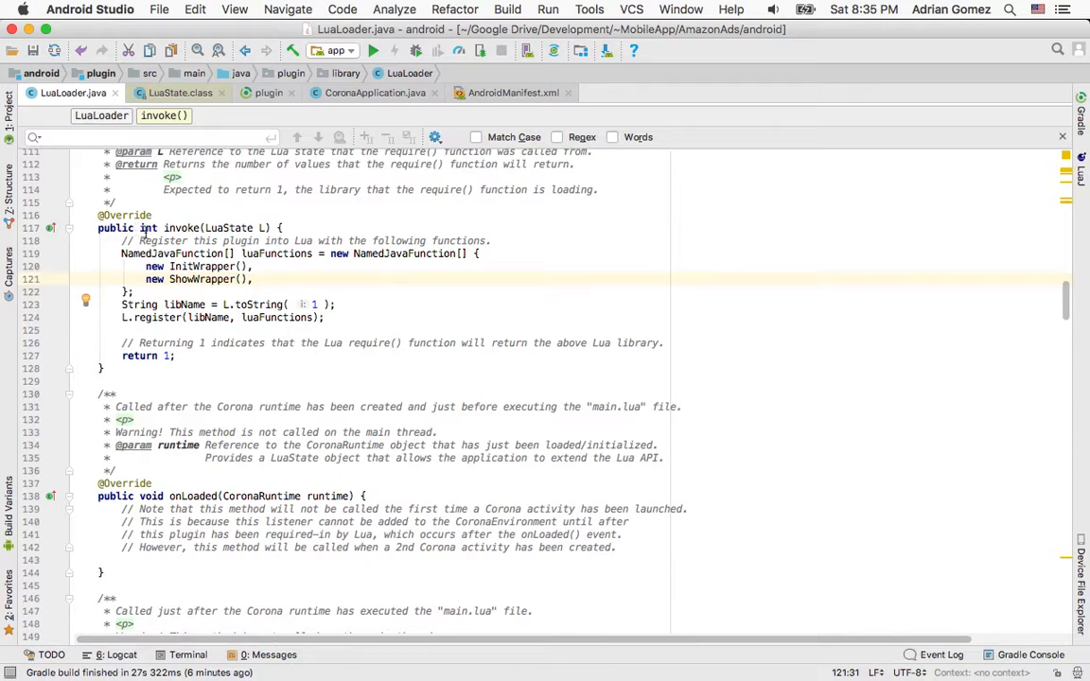
scroll(down, 3)
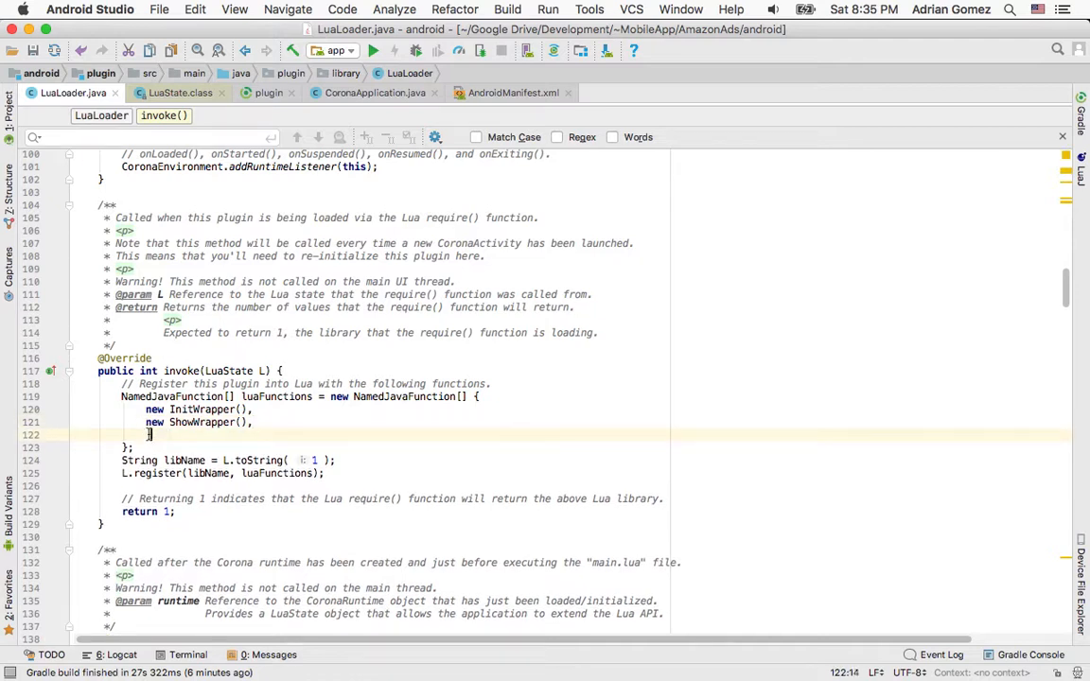
text(new IsAvailableWrapper()
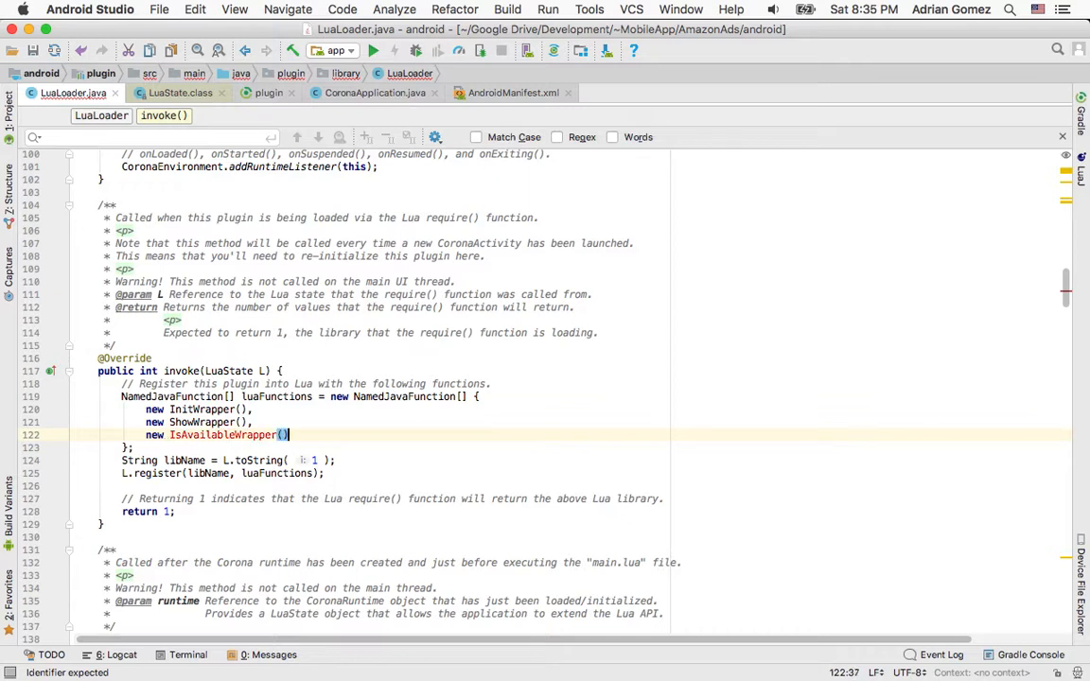
text(,)
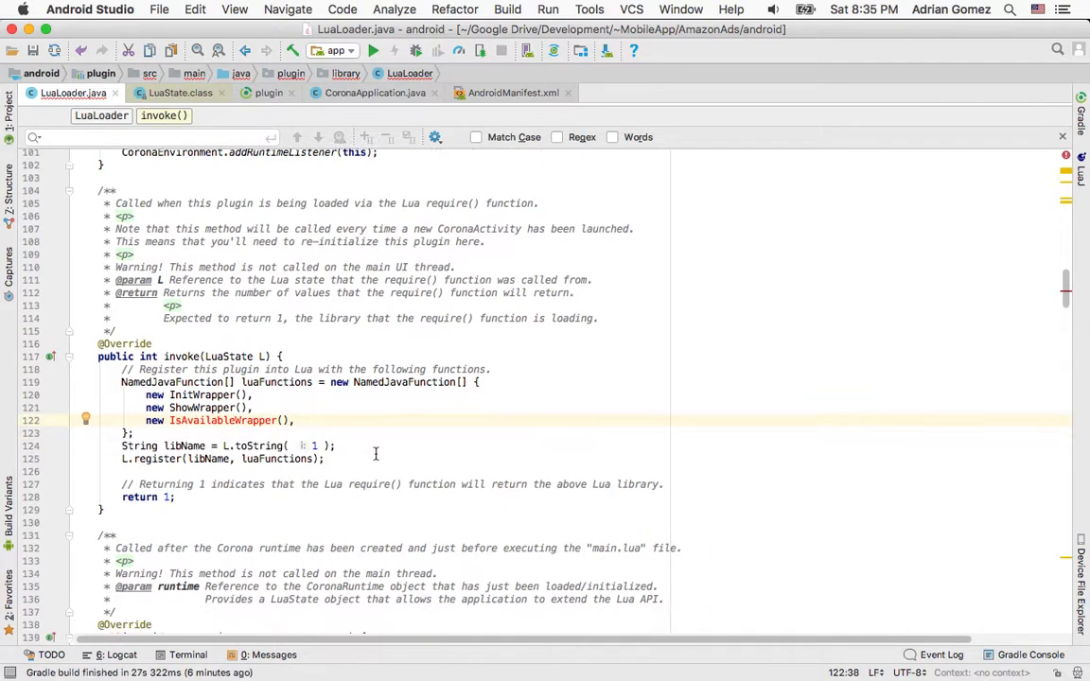
Scroll to the wrapper classes and paste a copy of ShowWrapper below the original.
scroll(down, 3)
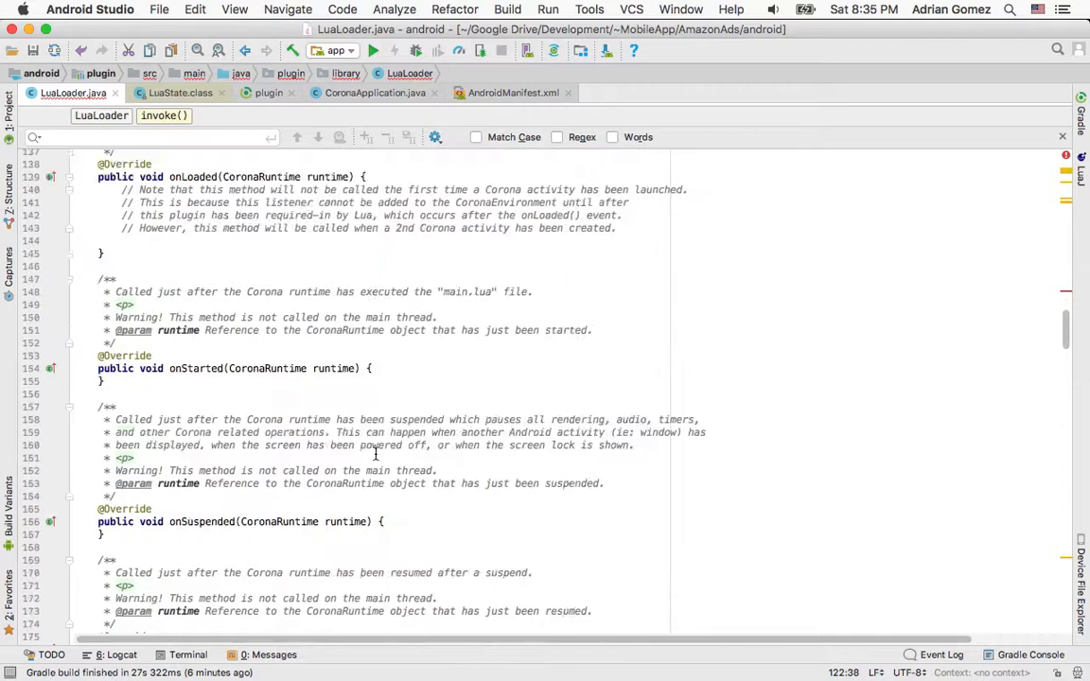
scroll(down, 3)
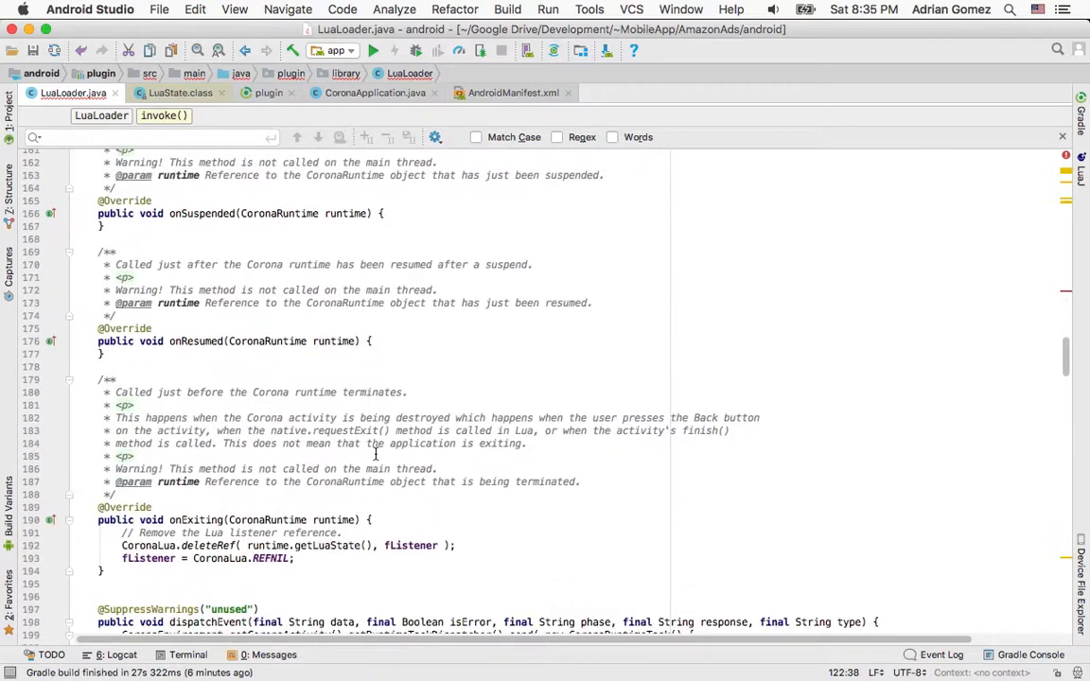
scroll(down, 3)
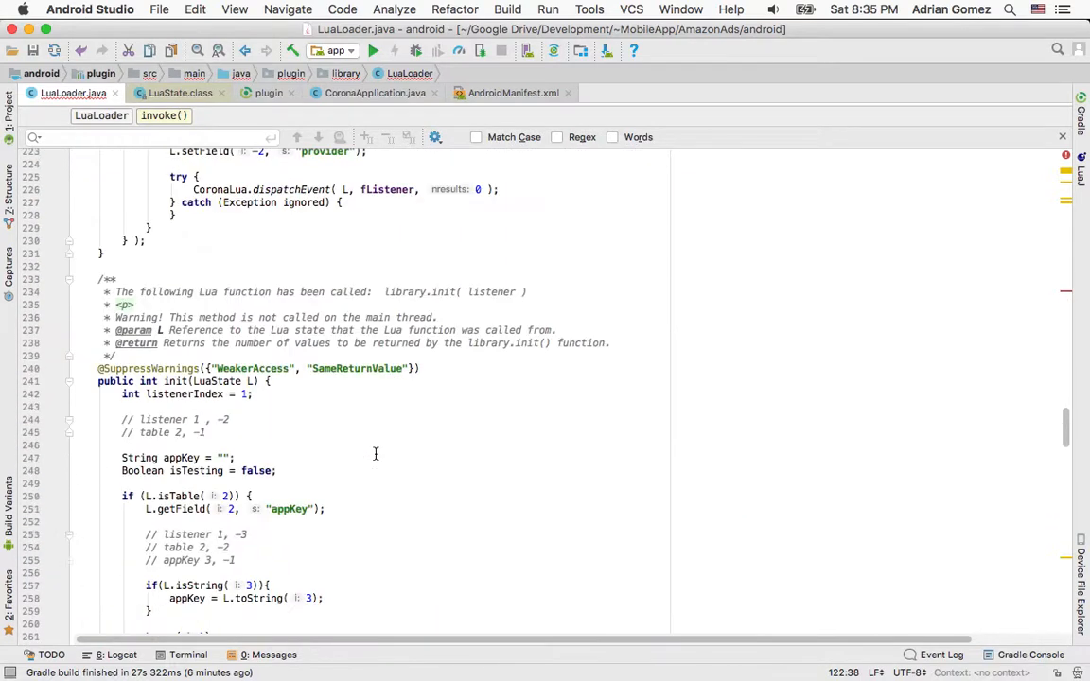
scroll(down, 3)
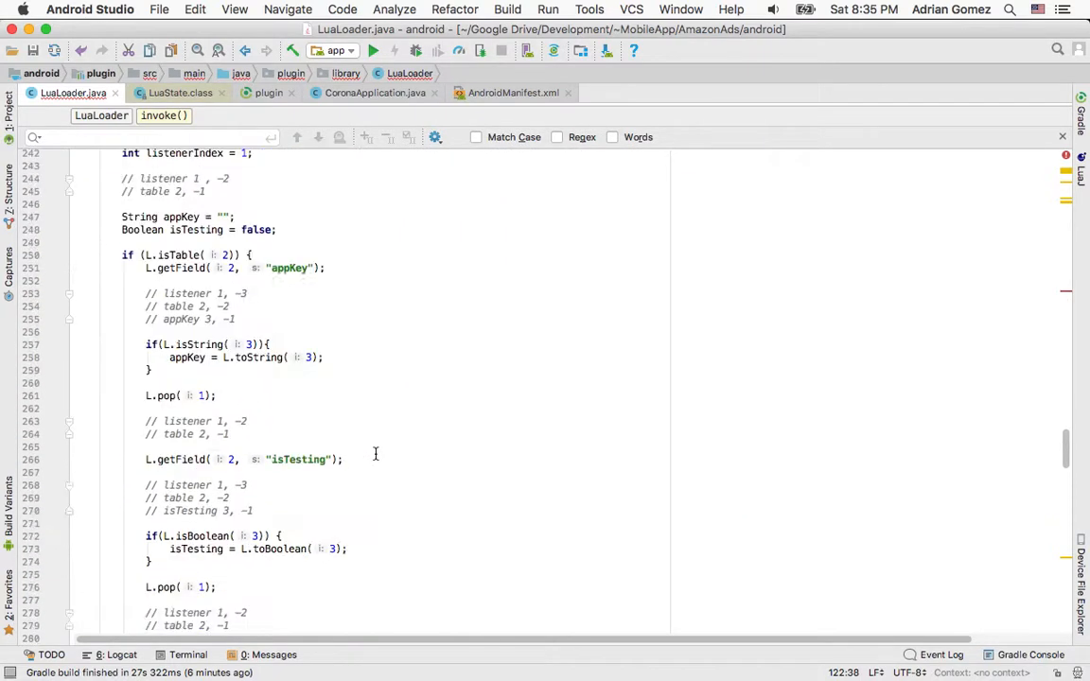
scroll(down, 3)
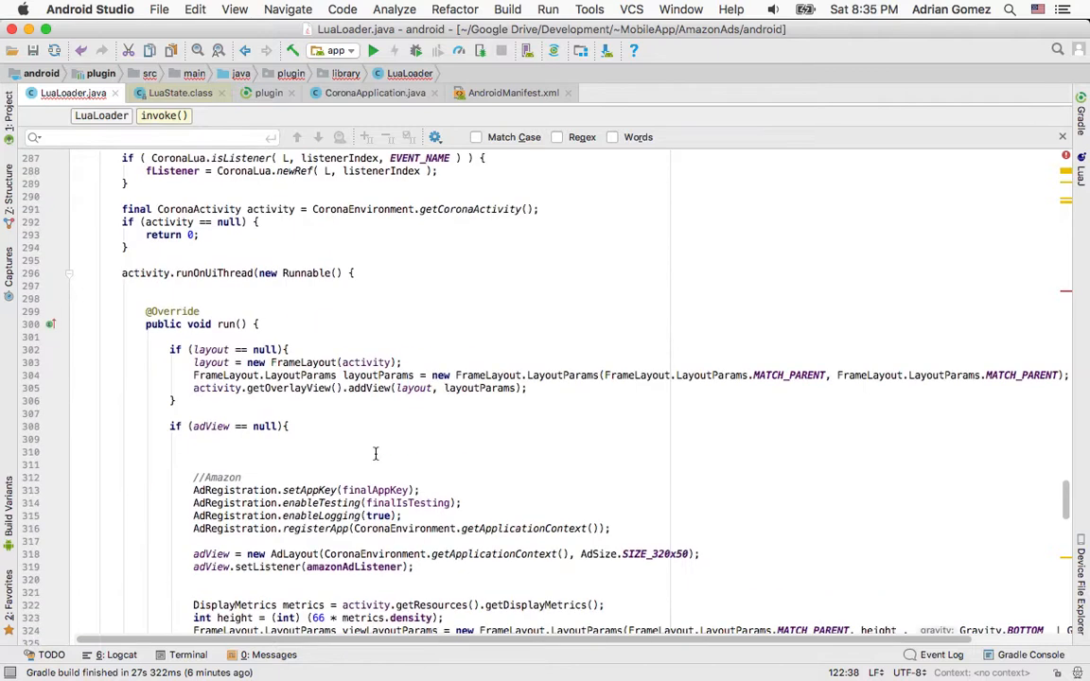
scroll(down, 3)
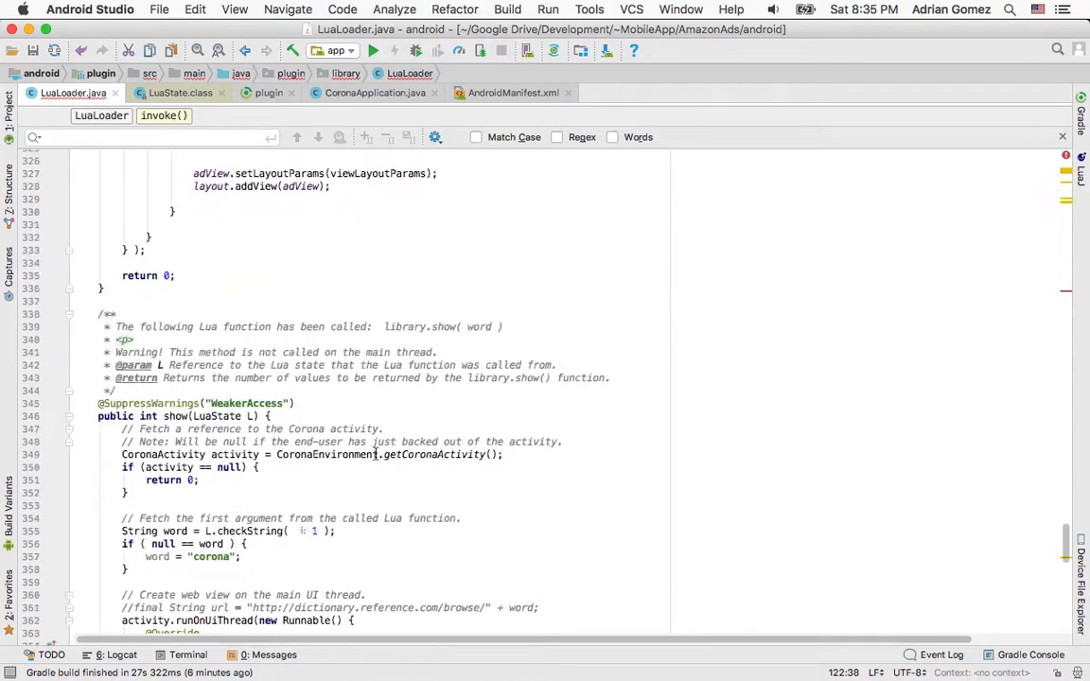
scroll(down, 3)
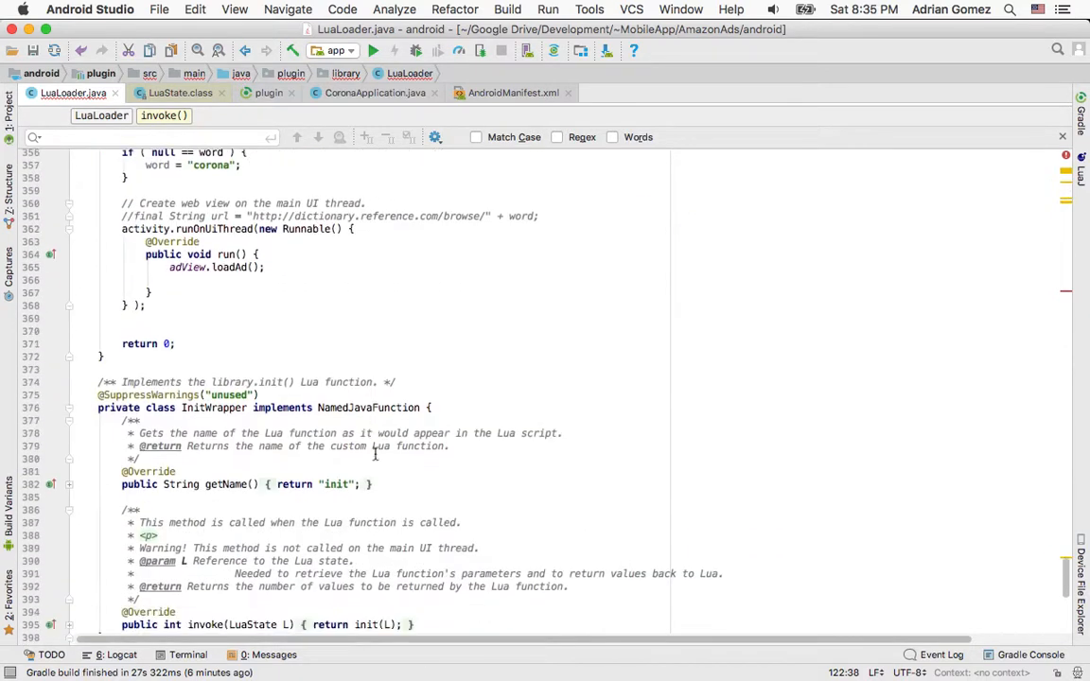
scroll(down, 3)
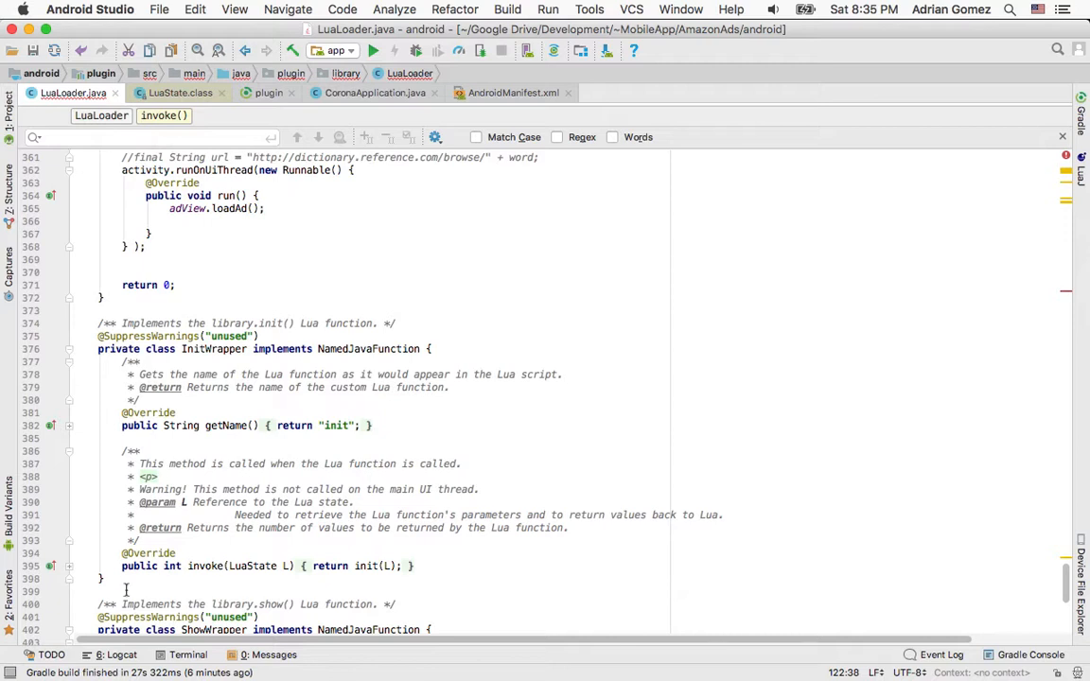
click(116, 579)
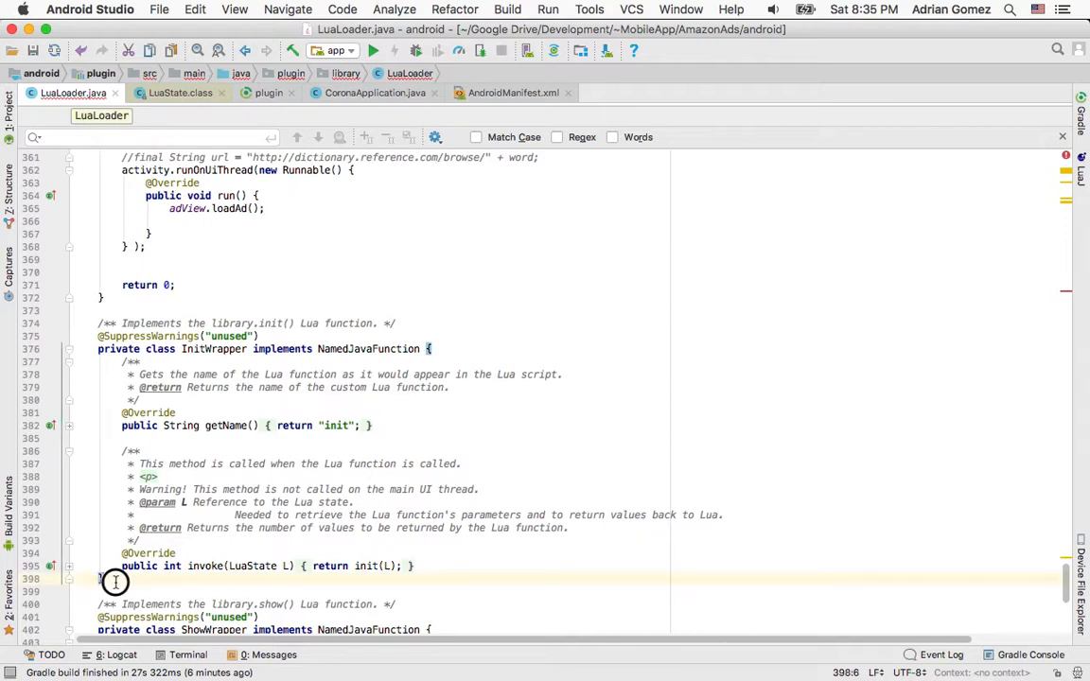
scroll(down, 3)
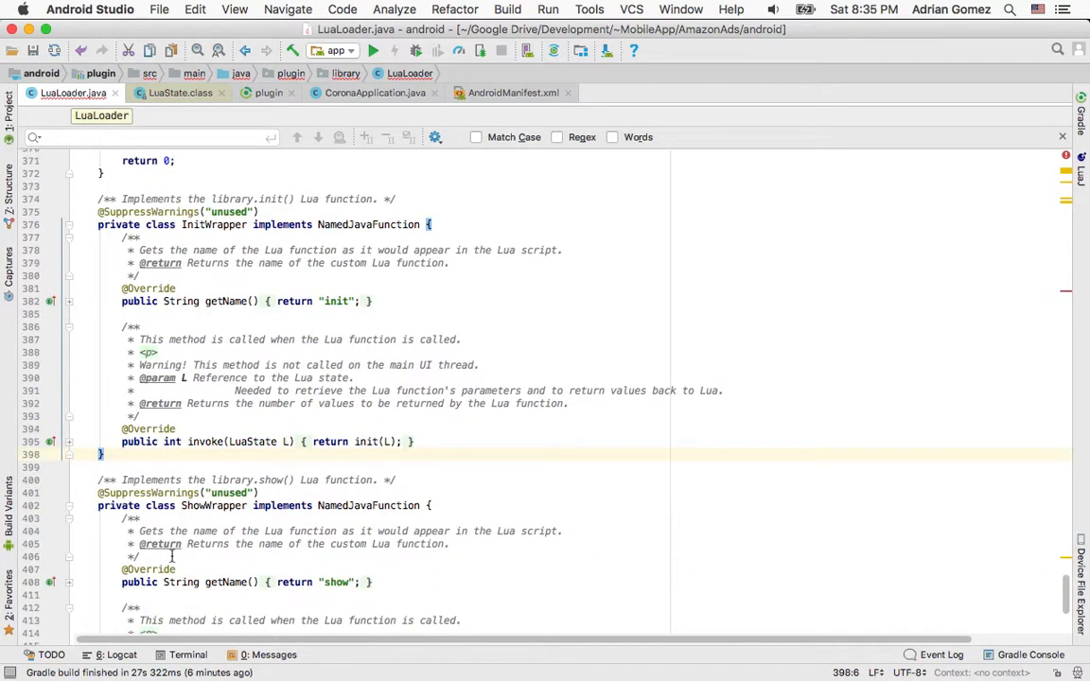
scroll(down, 3)
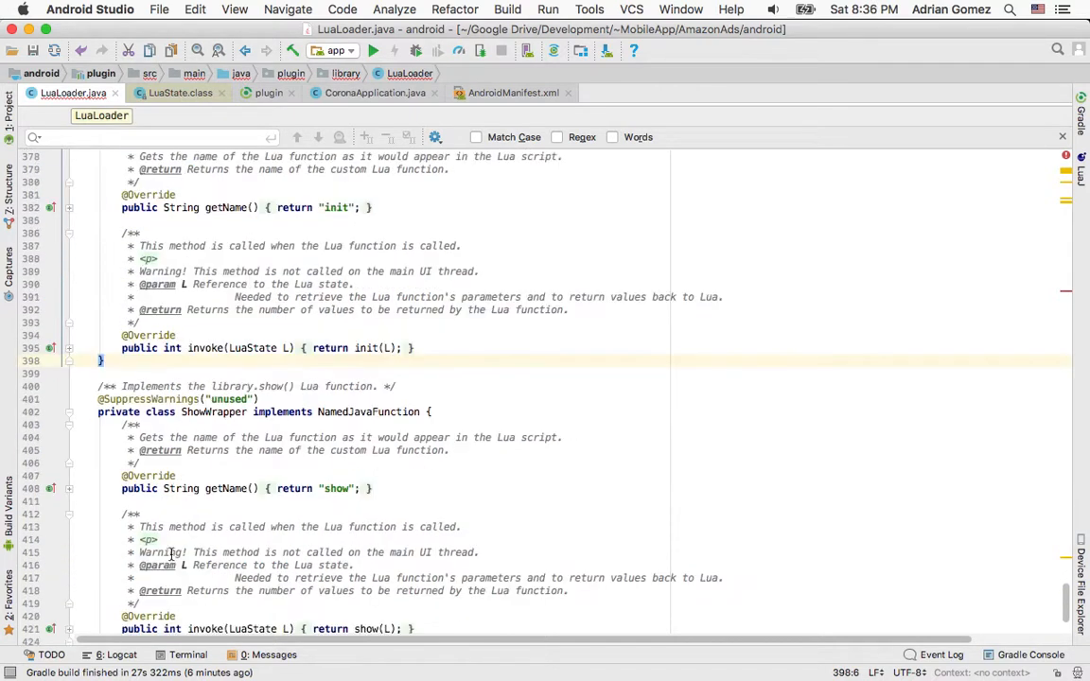
scroll(down, 3)
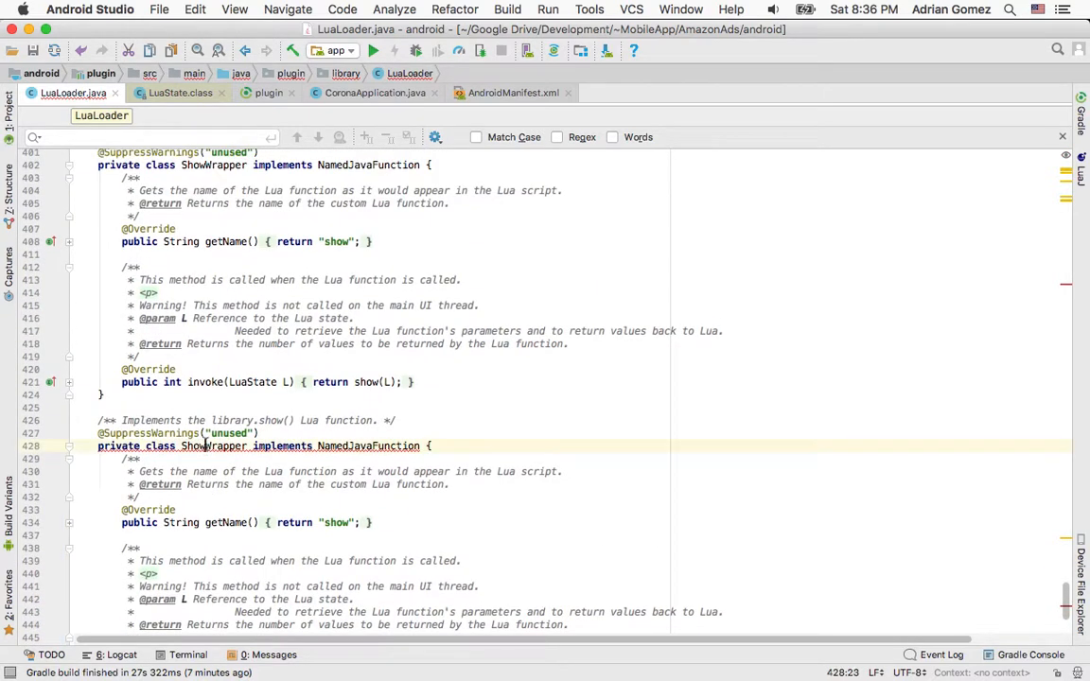
Rename the copy to IsAvailableWrapper, returning "isAvailable" and calling isAvailable(L).
double_click(215, 446)
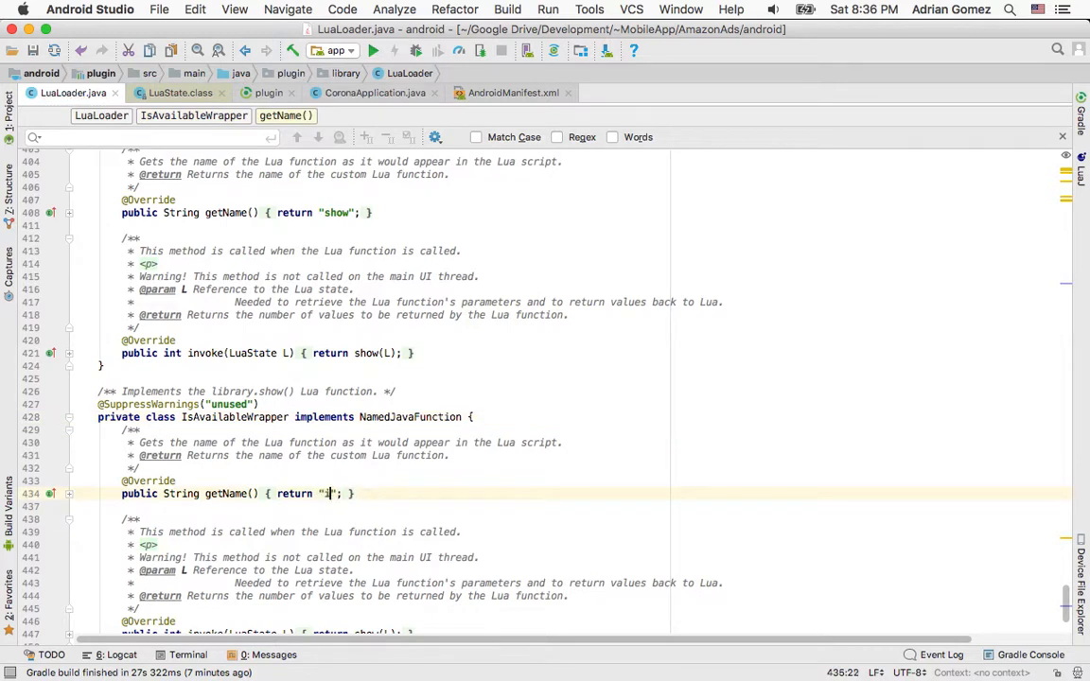
text(isAvailable)
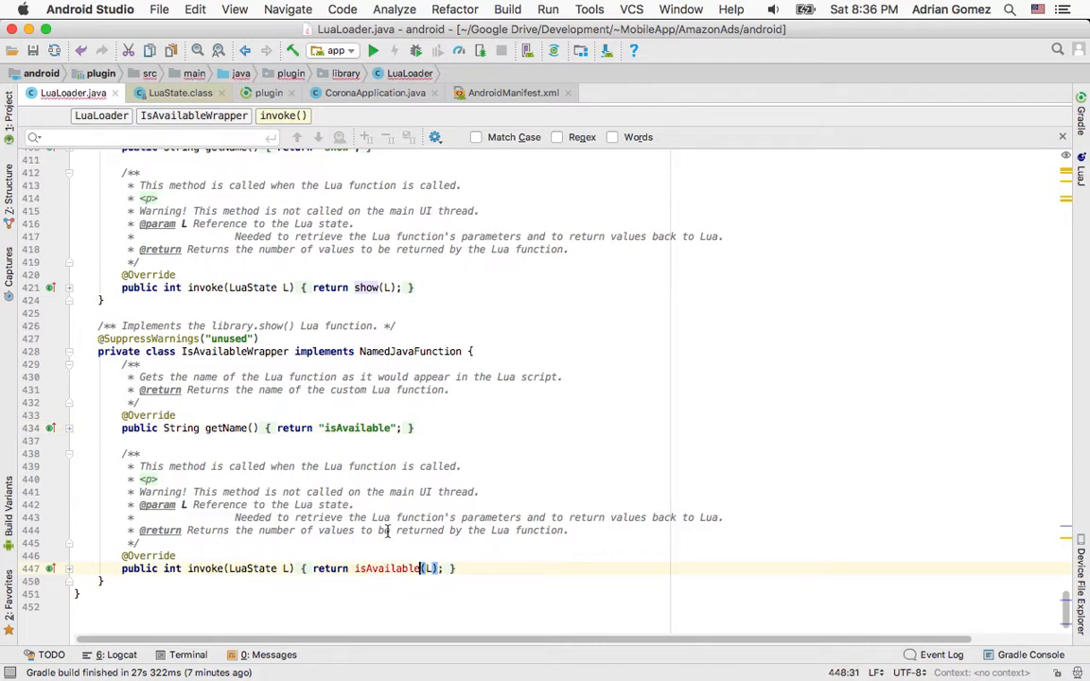
double_click(385, 567)
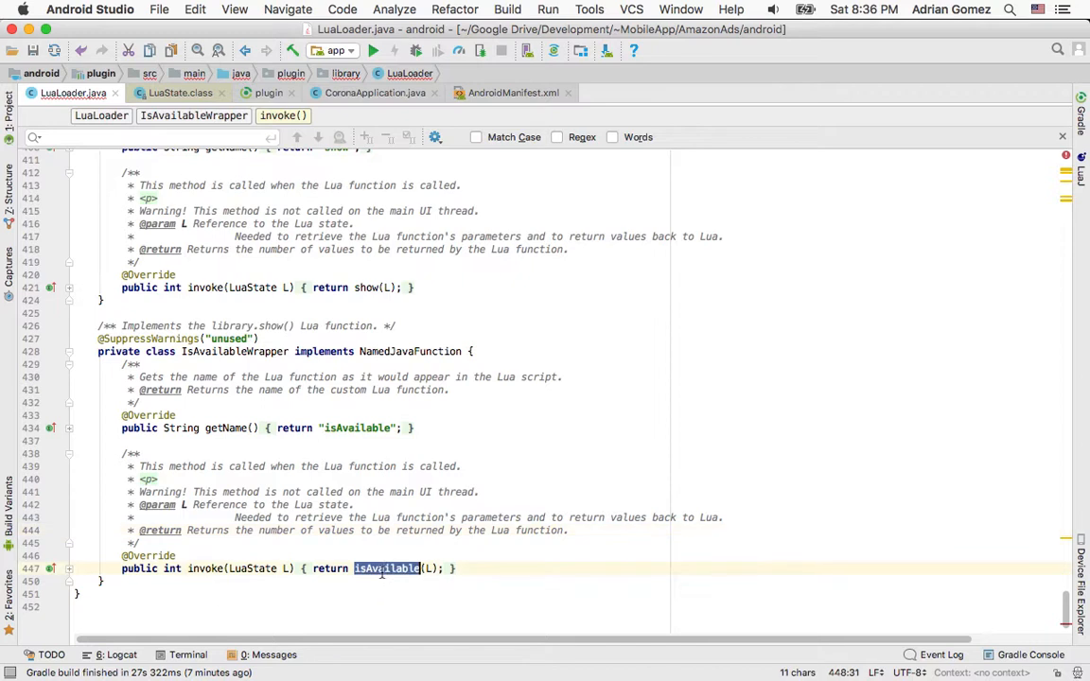
mouse_move(386, 567)
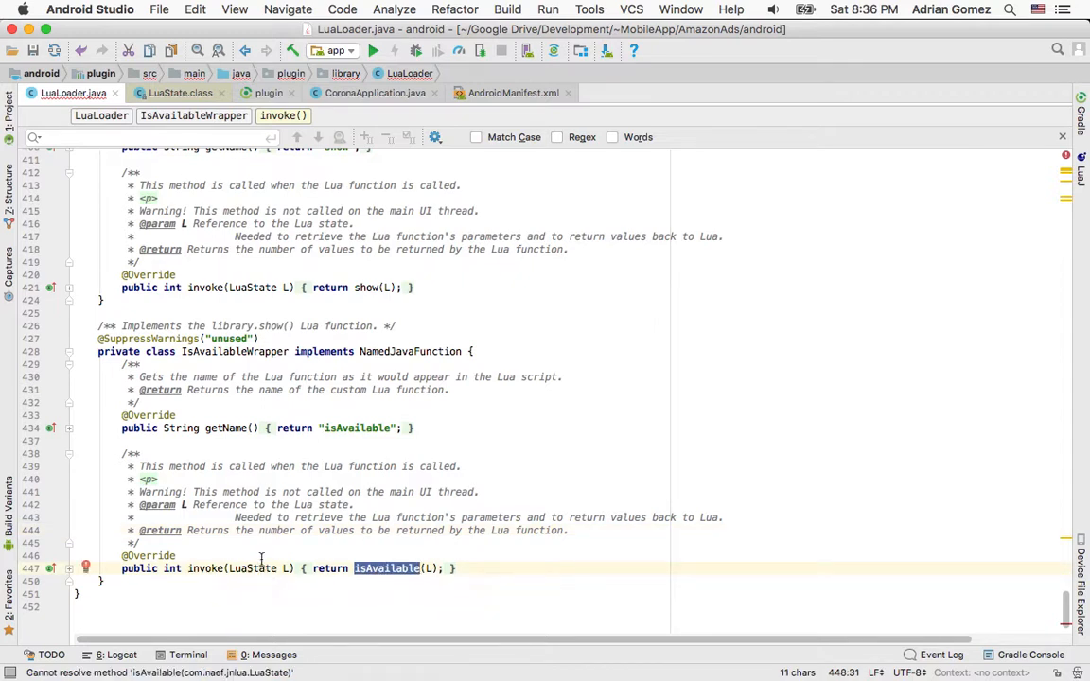
mouse_move(387, 568)
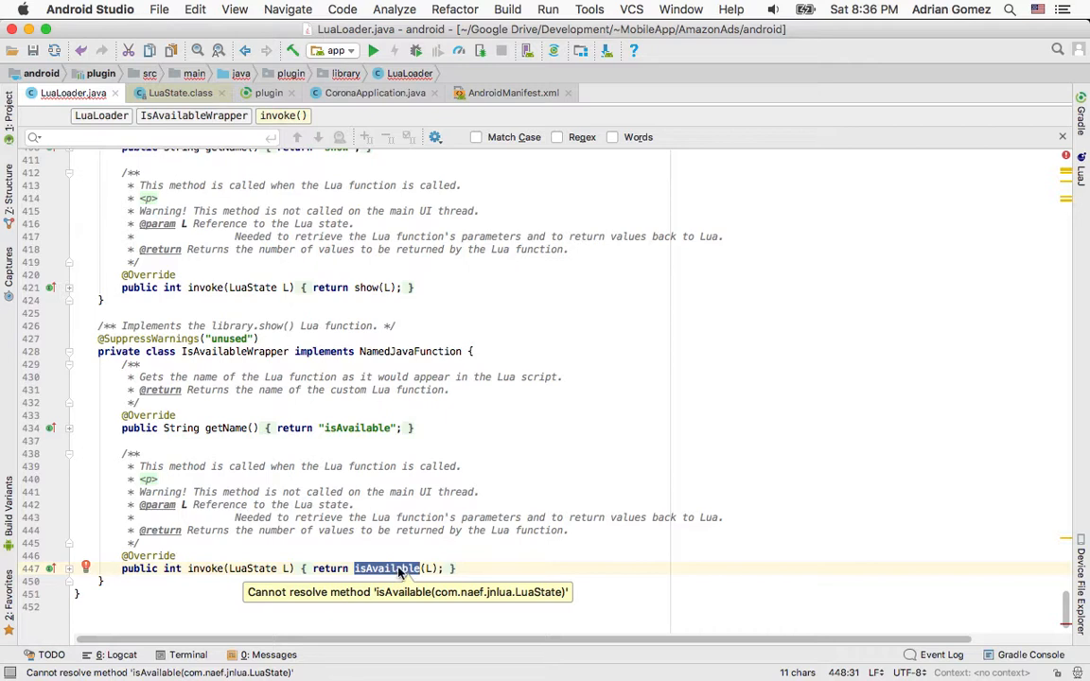
mouse_move(388, 558)
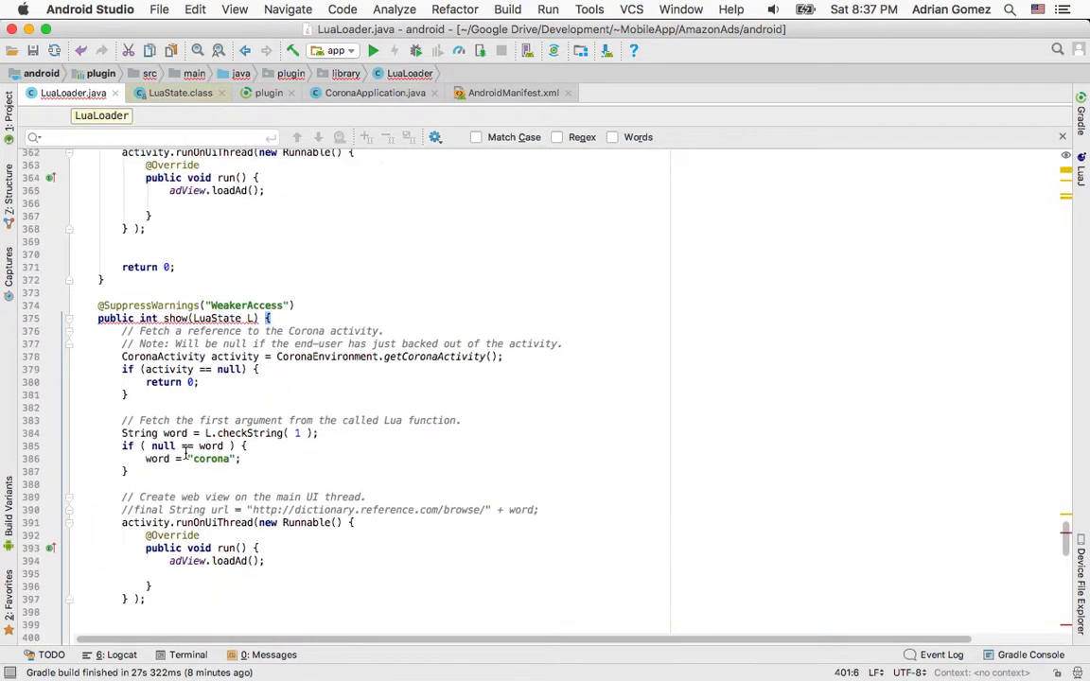
double_click(176, 318)
text(isAvailable)
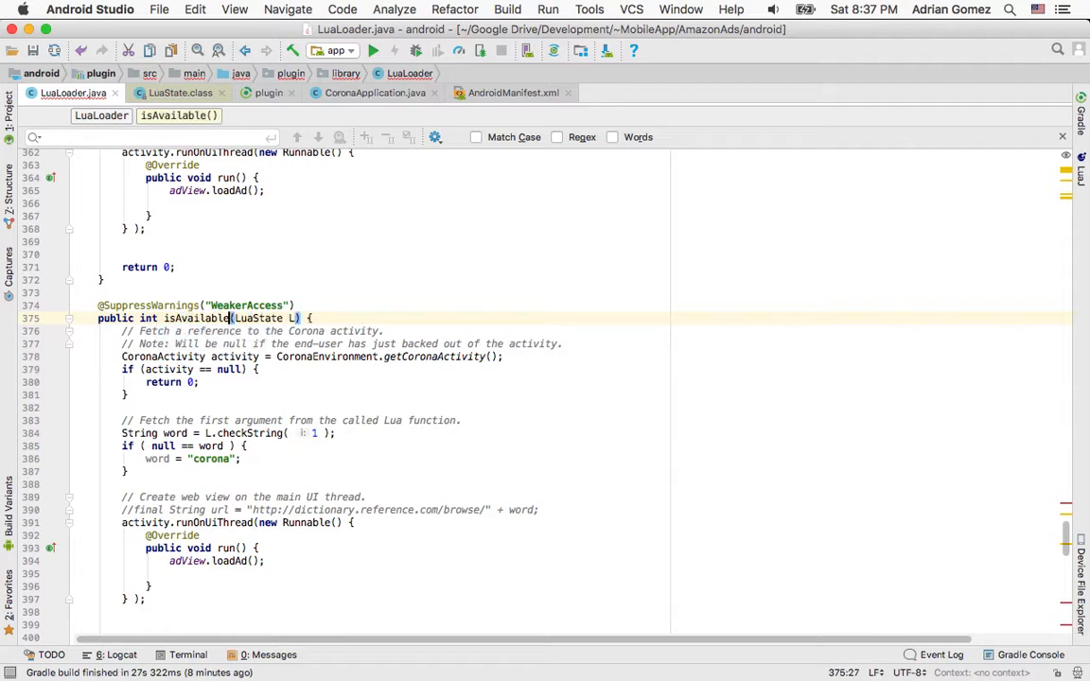
click(127, 395)
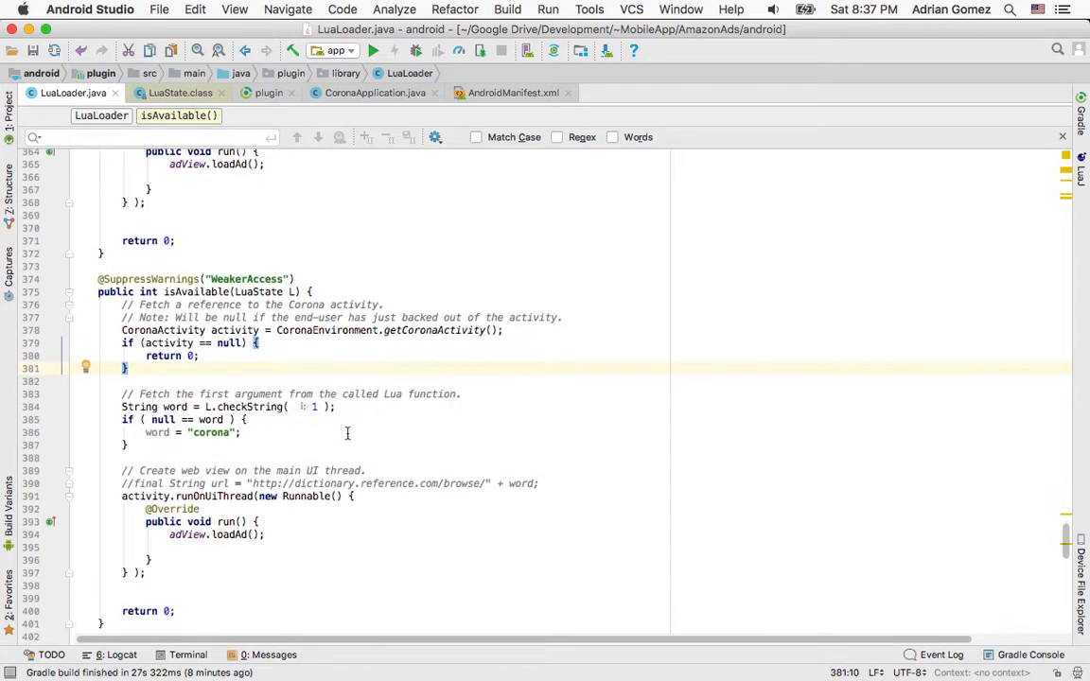
scroll(down, 3)
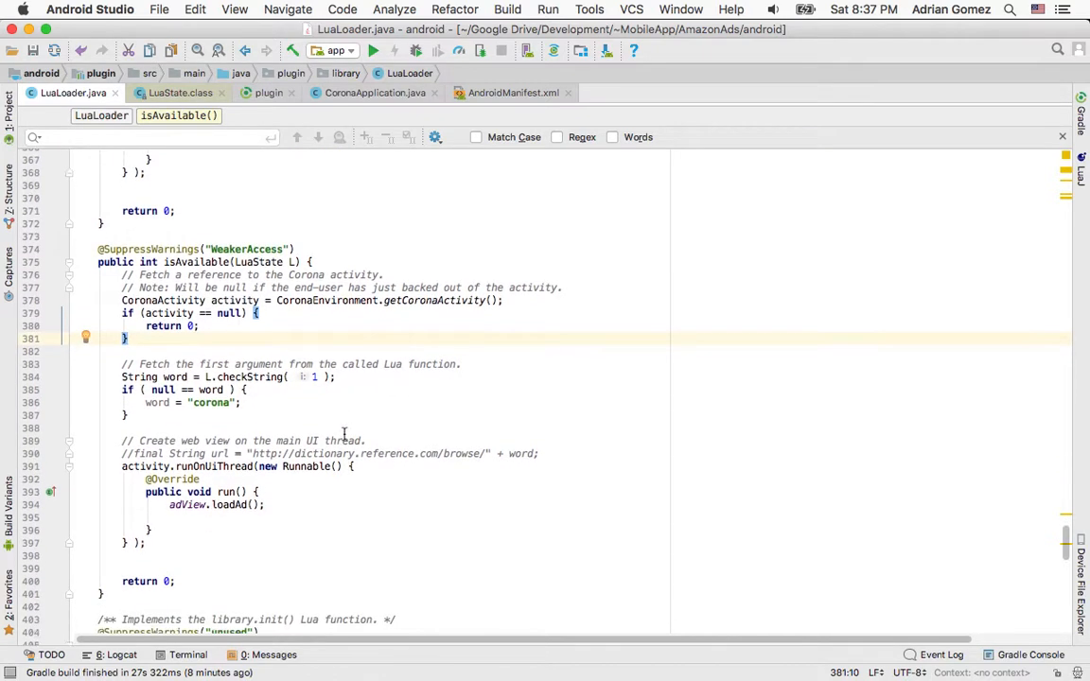
scroll(down, 3)
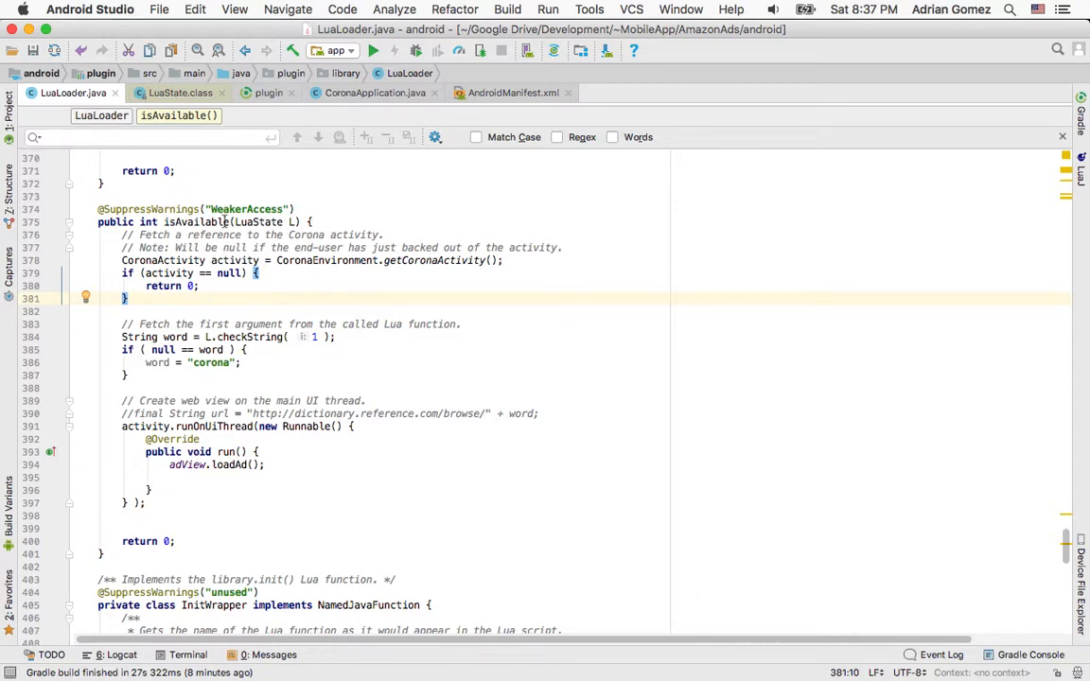
mouse_move(195, 487)
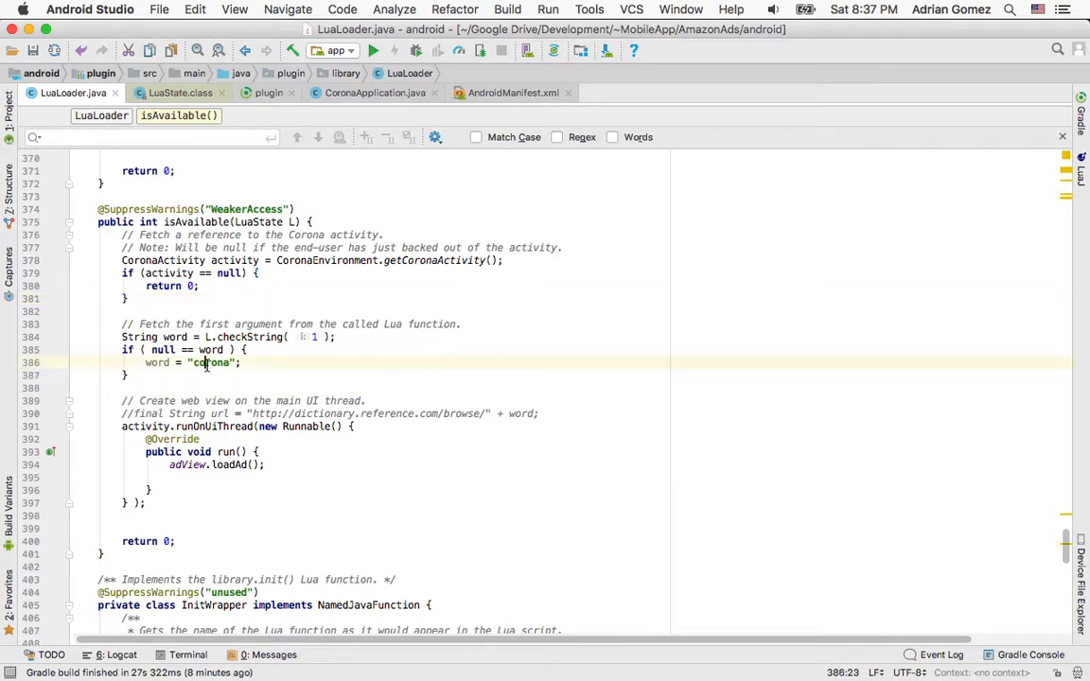
Replace the default word "corona" with "banner" in isAvailable.
double_click(211, 362)
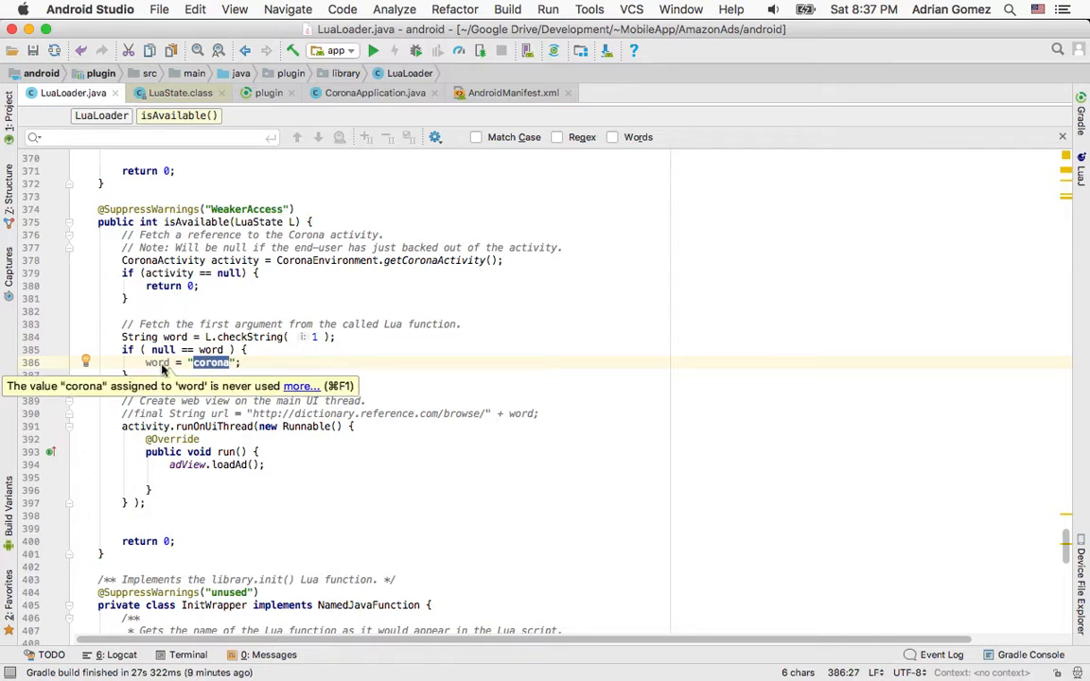
mouse_move(205, 336)
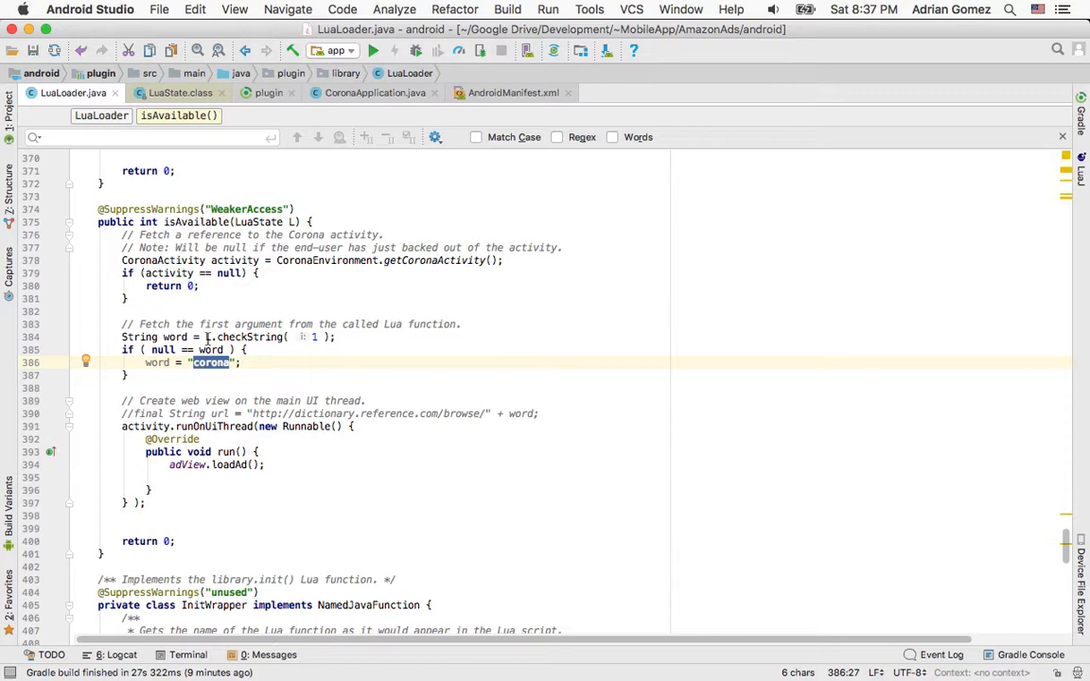
mouse_move(311, 336)
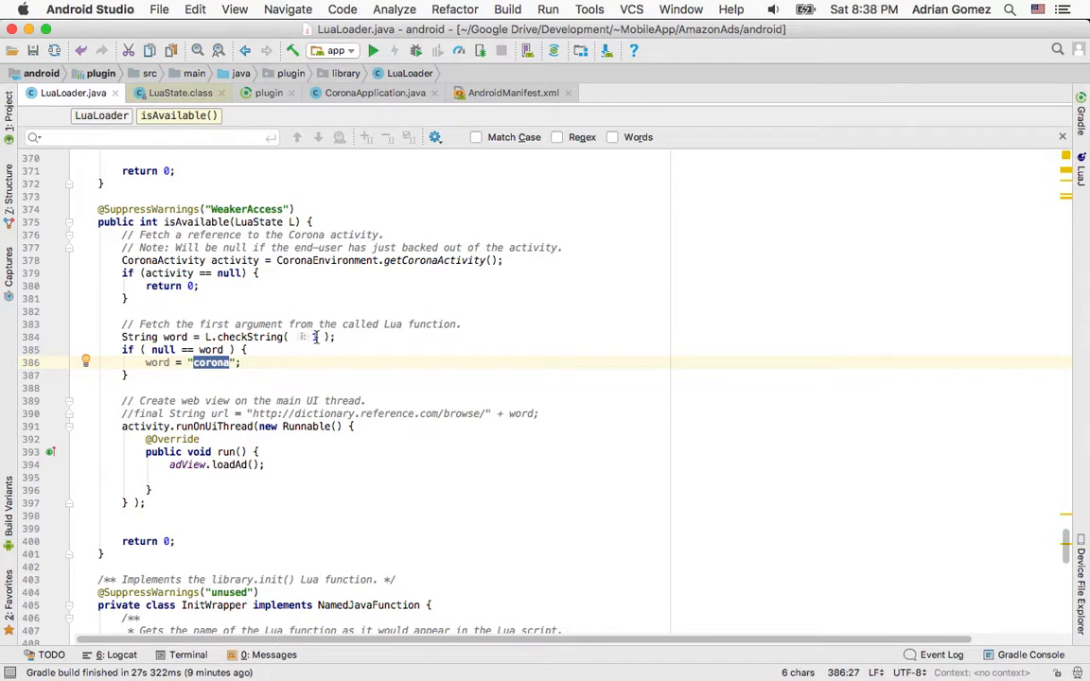
mouse_move(157, 362)
text(banne)
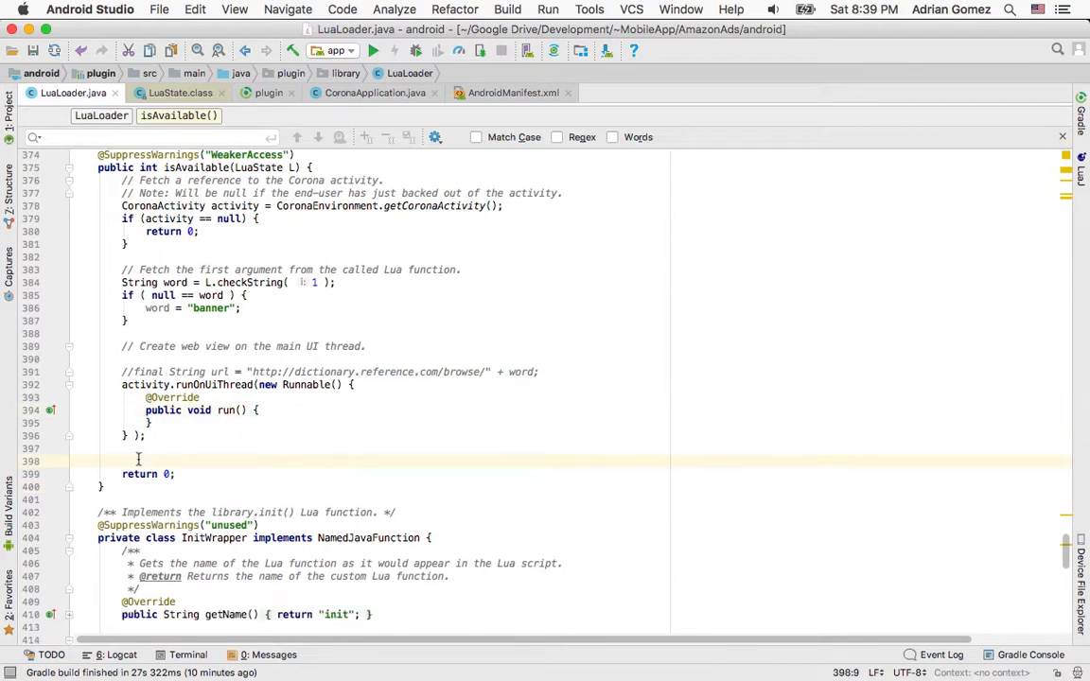
Insert L.pushBoolean(true); before the return and change return 0 to return 1.
text(L)
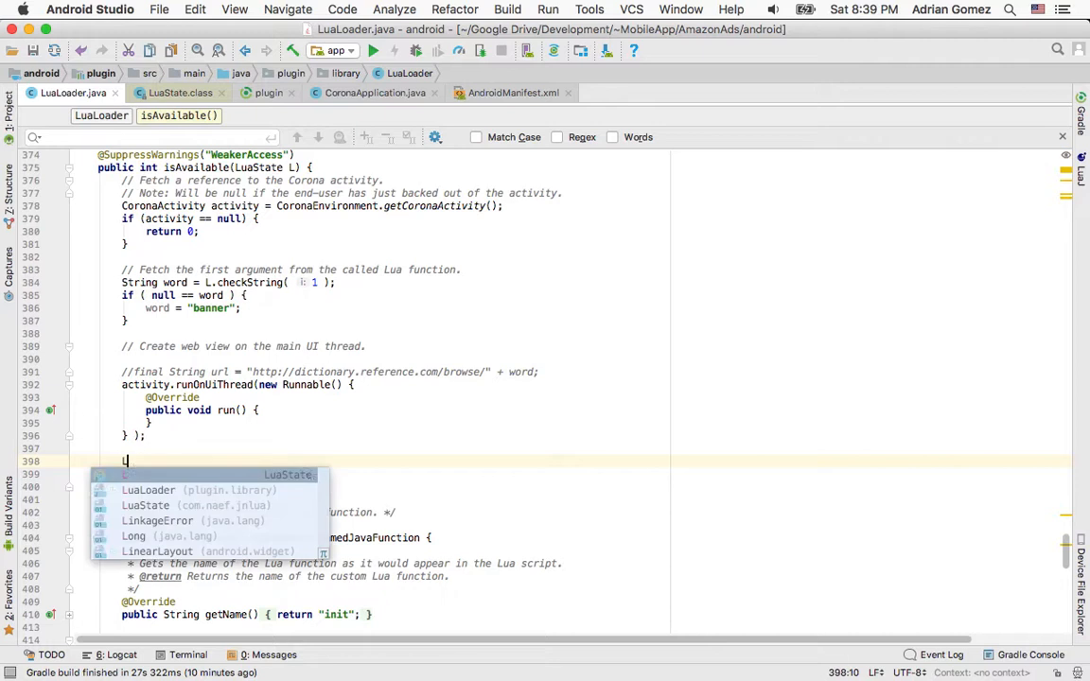
text(.pu)
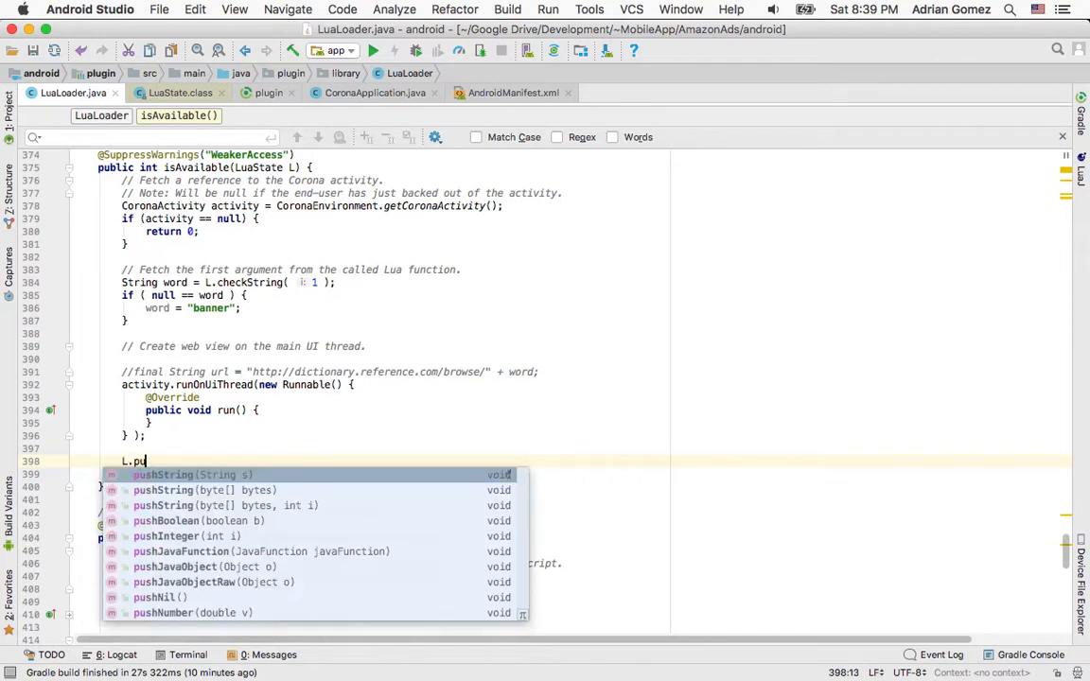
text(shBoolean("");)
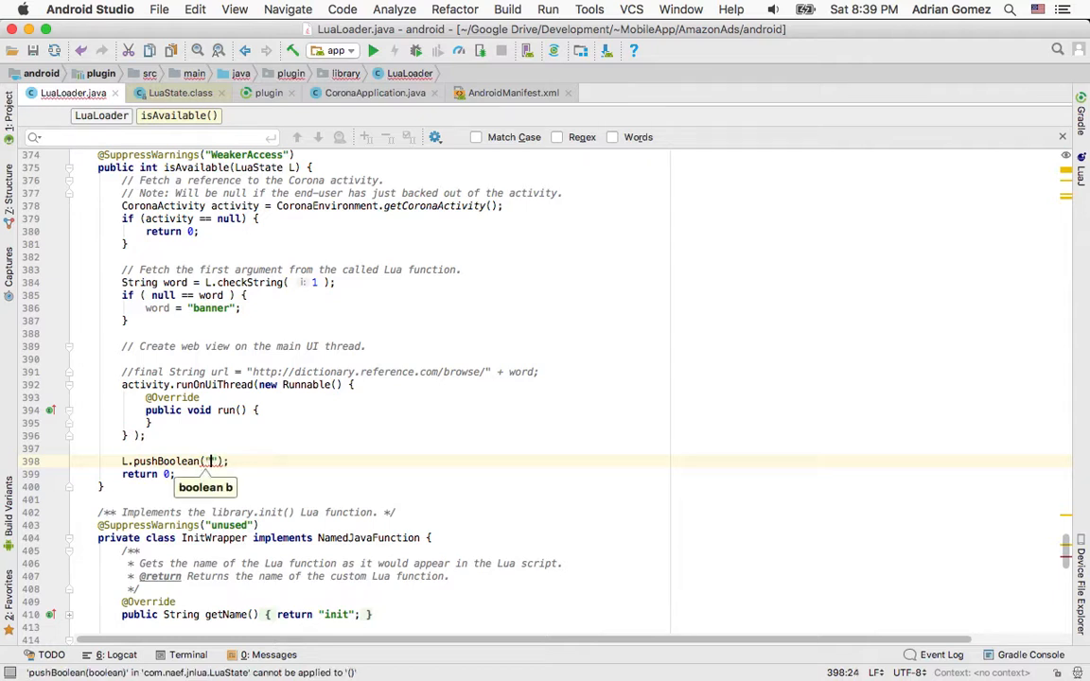
text(true)
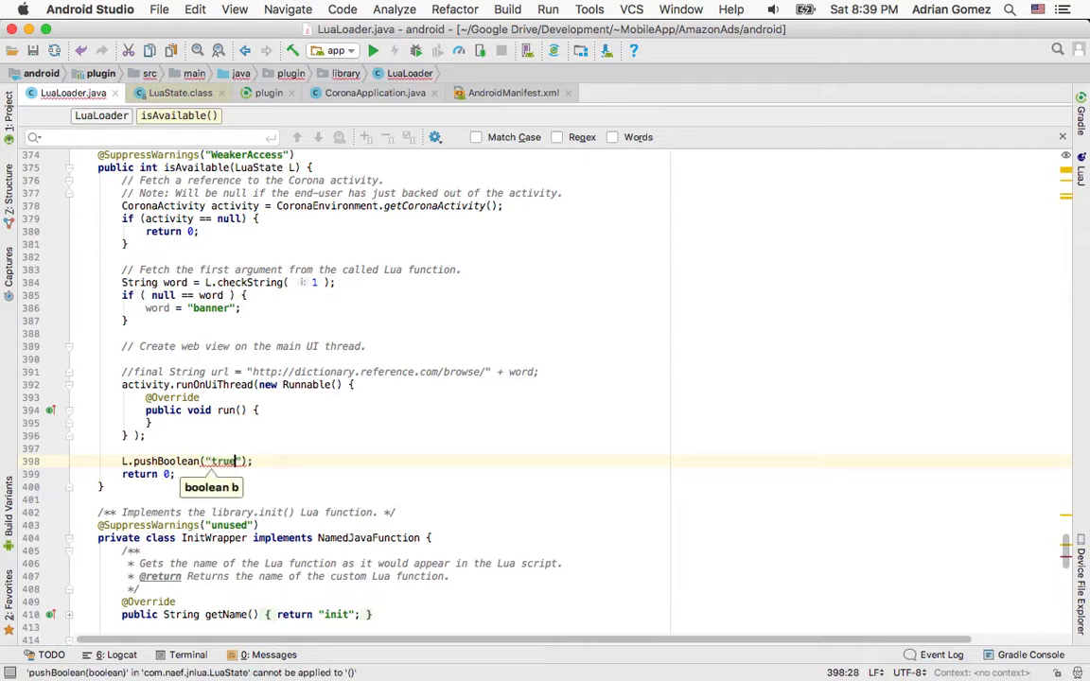
key(Backspace)
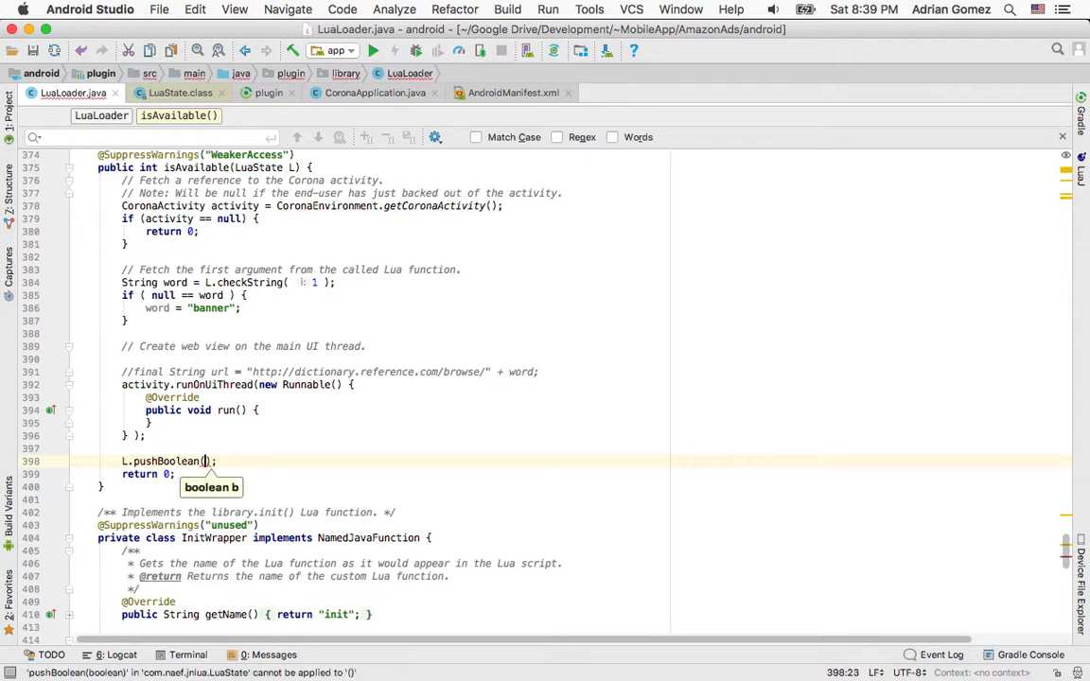
text(true)
click(370, 474)
text(1)
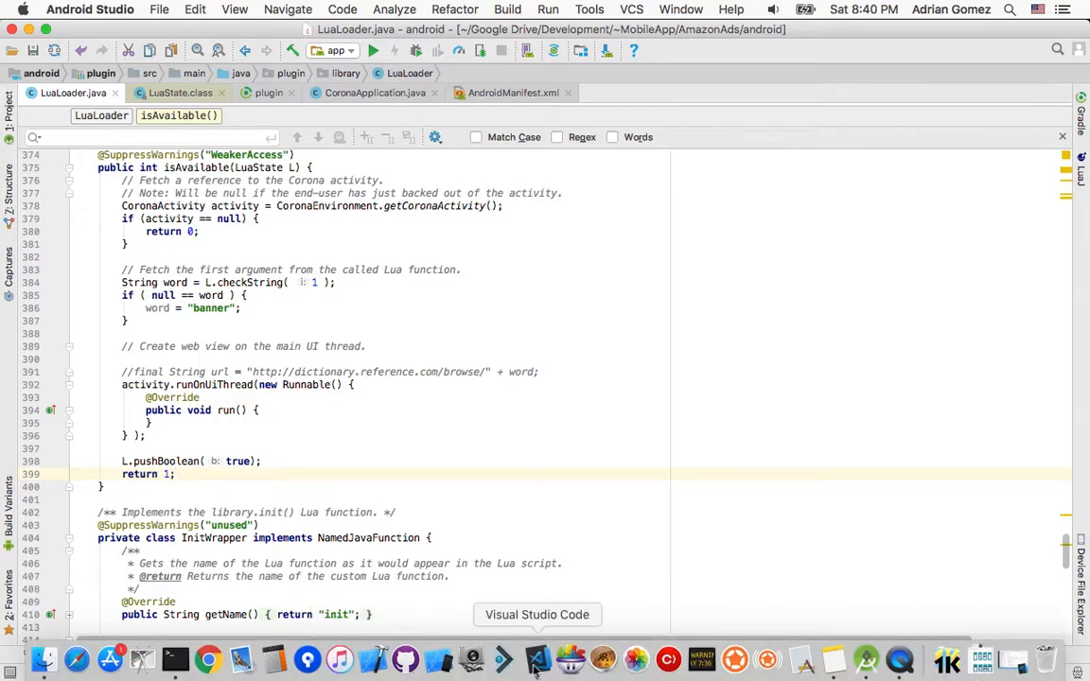
In main.lua, enclose library.init, library.show and the timer in --[[ ... ]].
click(536, 657)
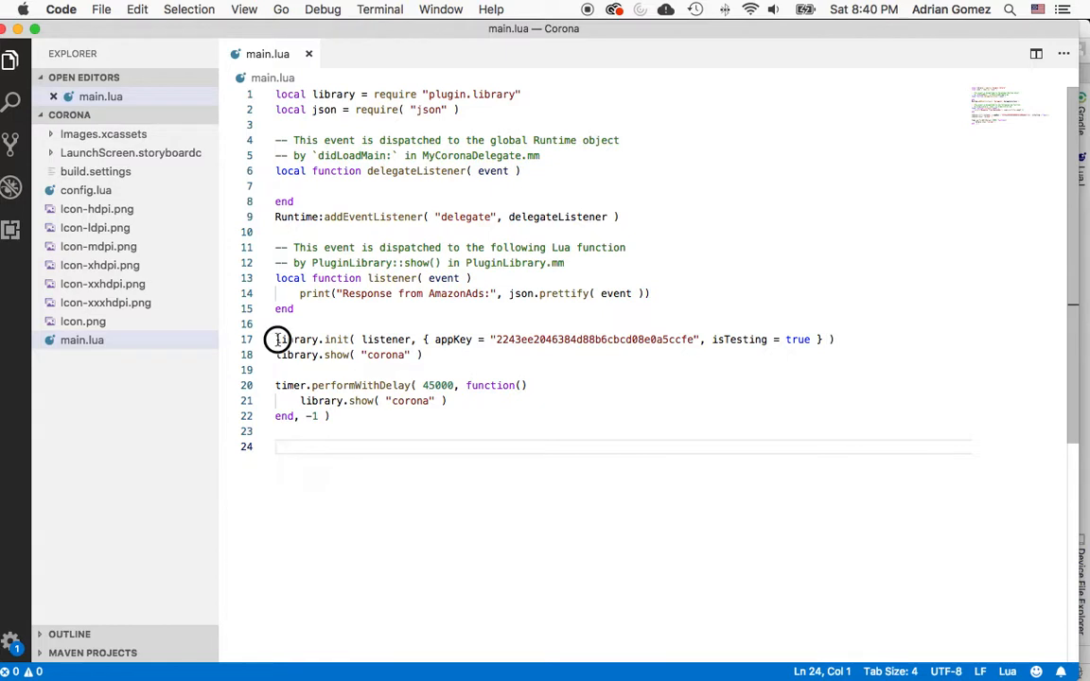
text([[)
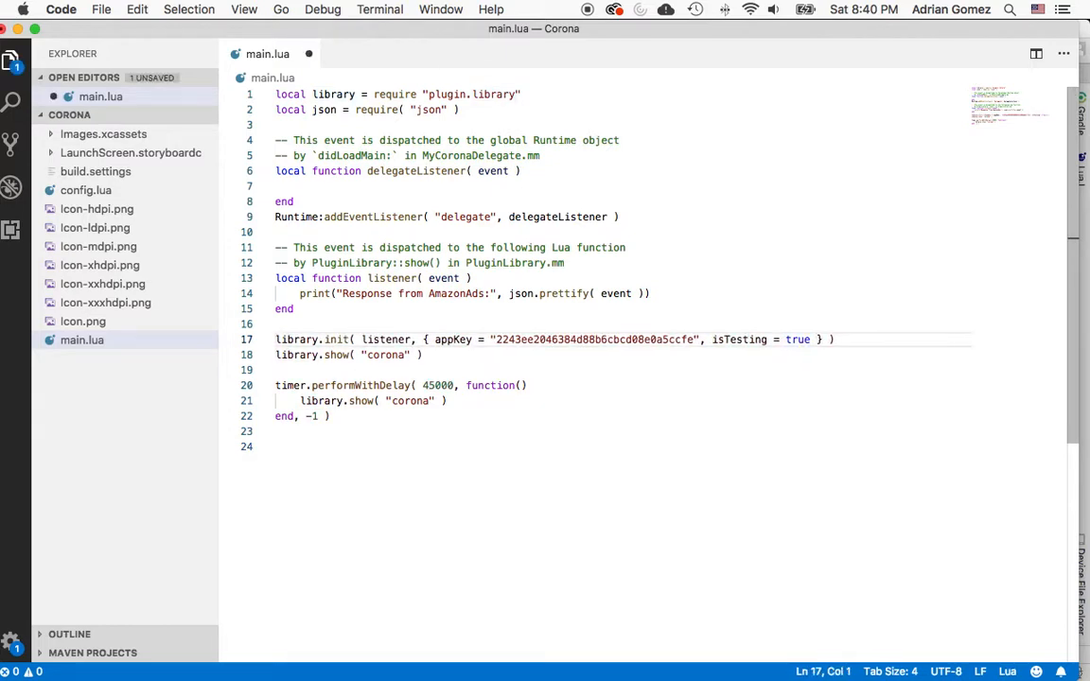
text([[)
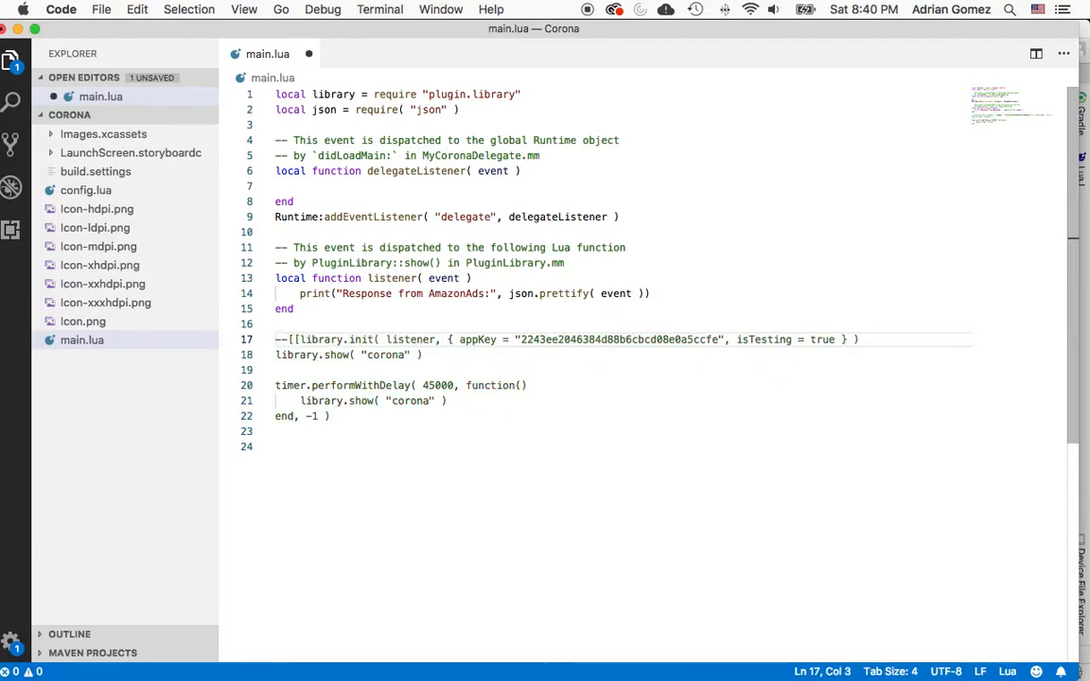
click(331, 416)
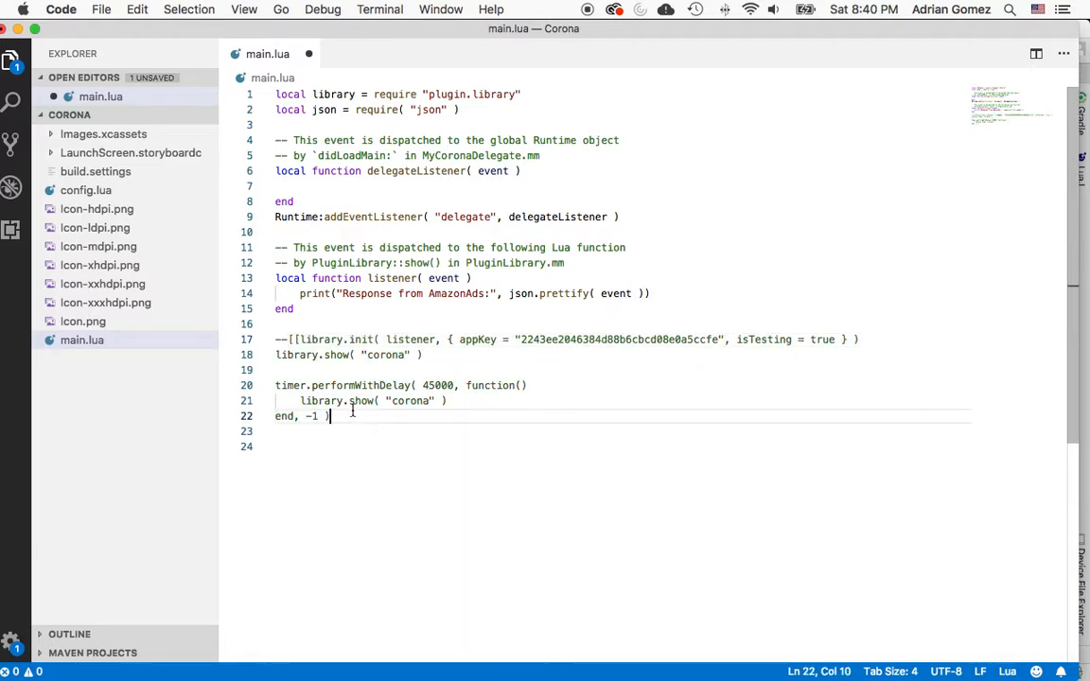
text(]])
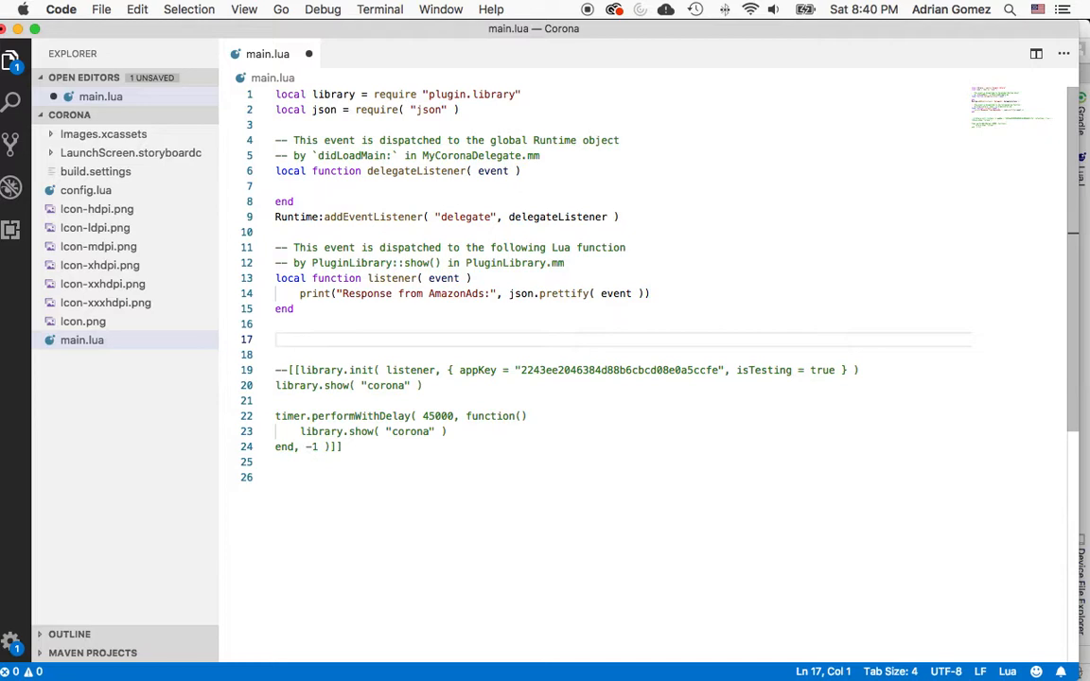
On line 17, print "++++Is it true:" with library.isAvailable("banner"), and save main.lua.
text(print()
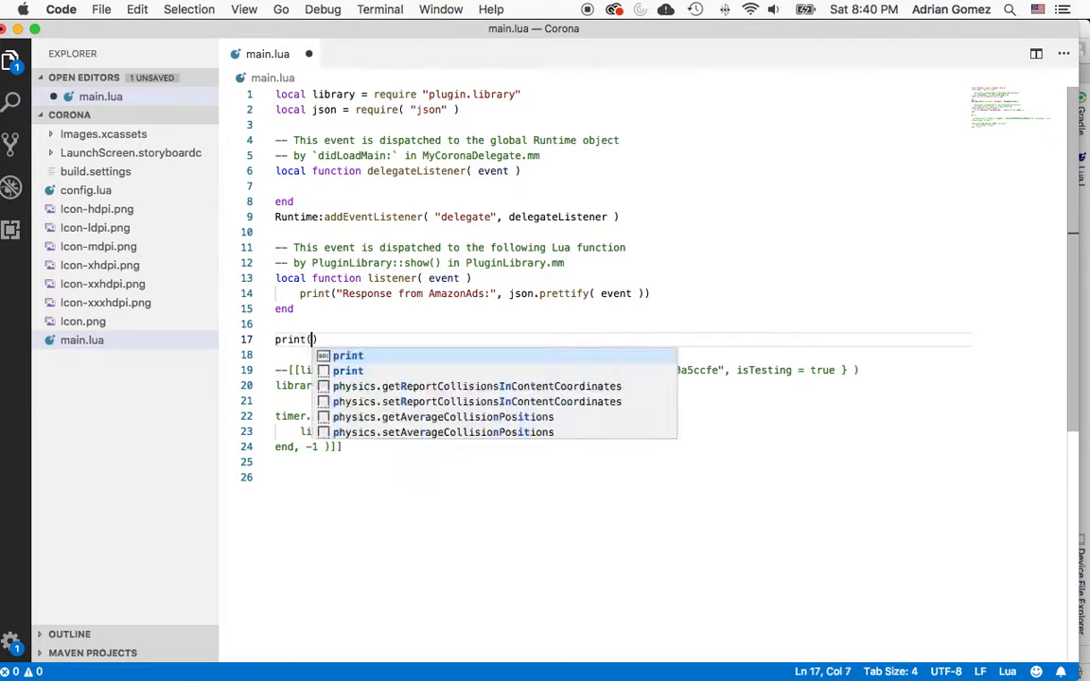
text(")
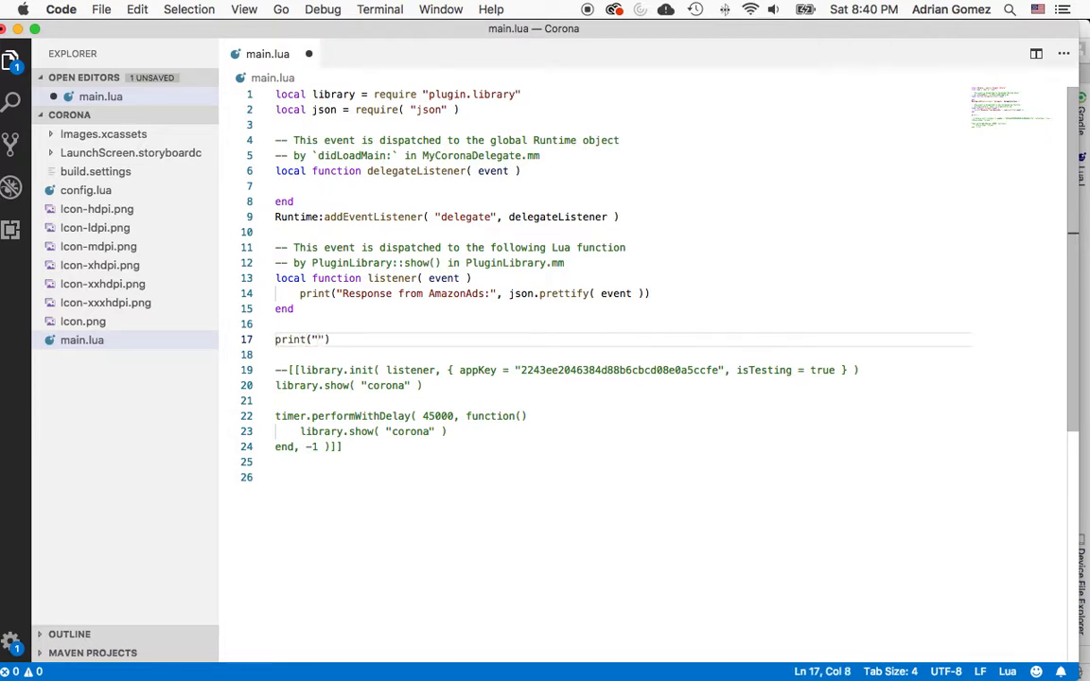
text(1)
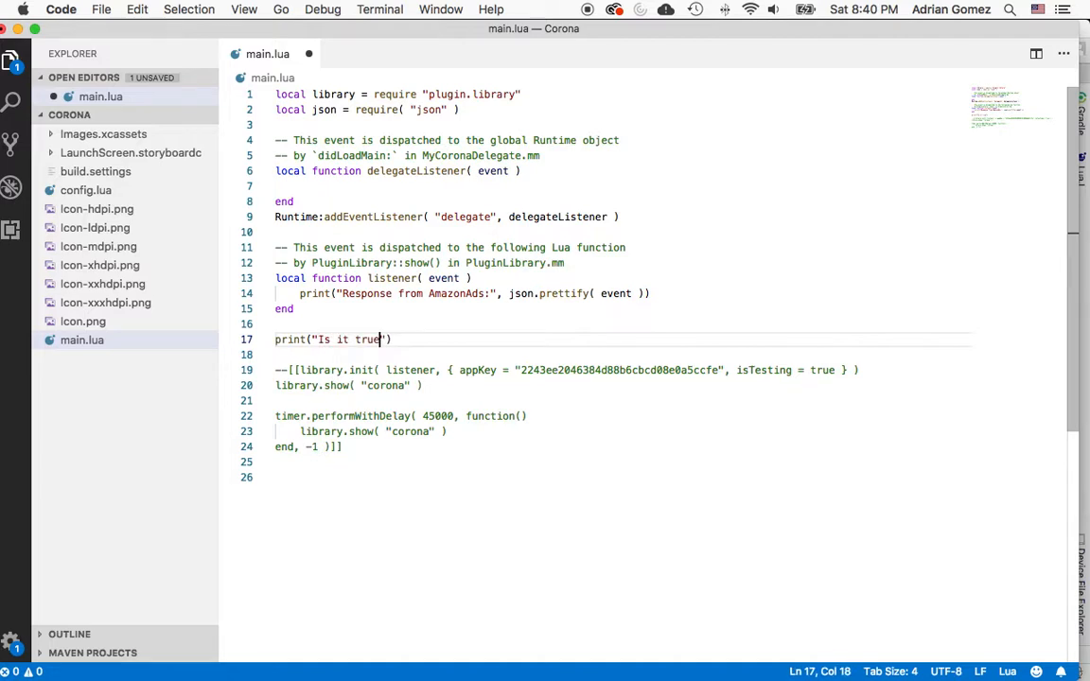
text(:")
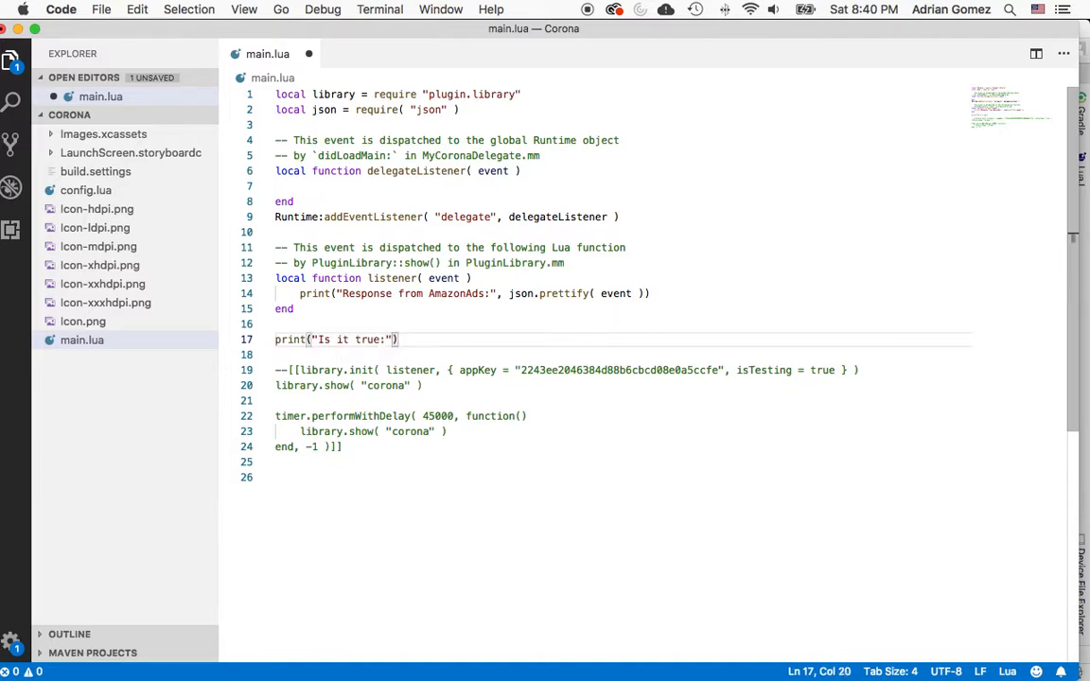
text(,)
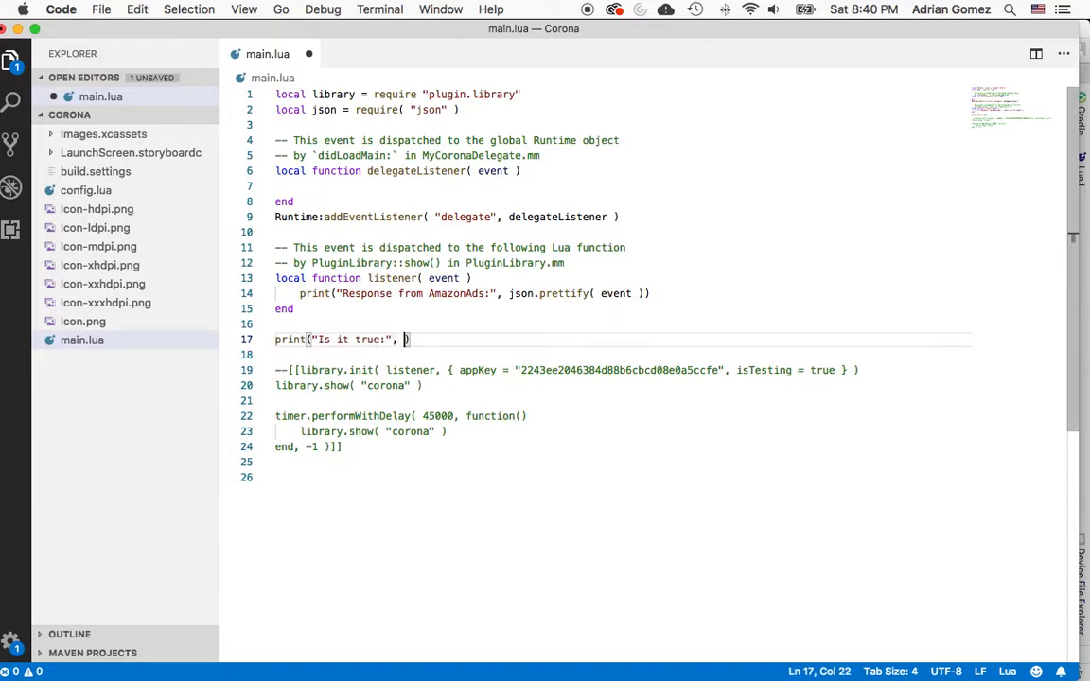
text(library)
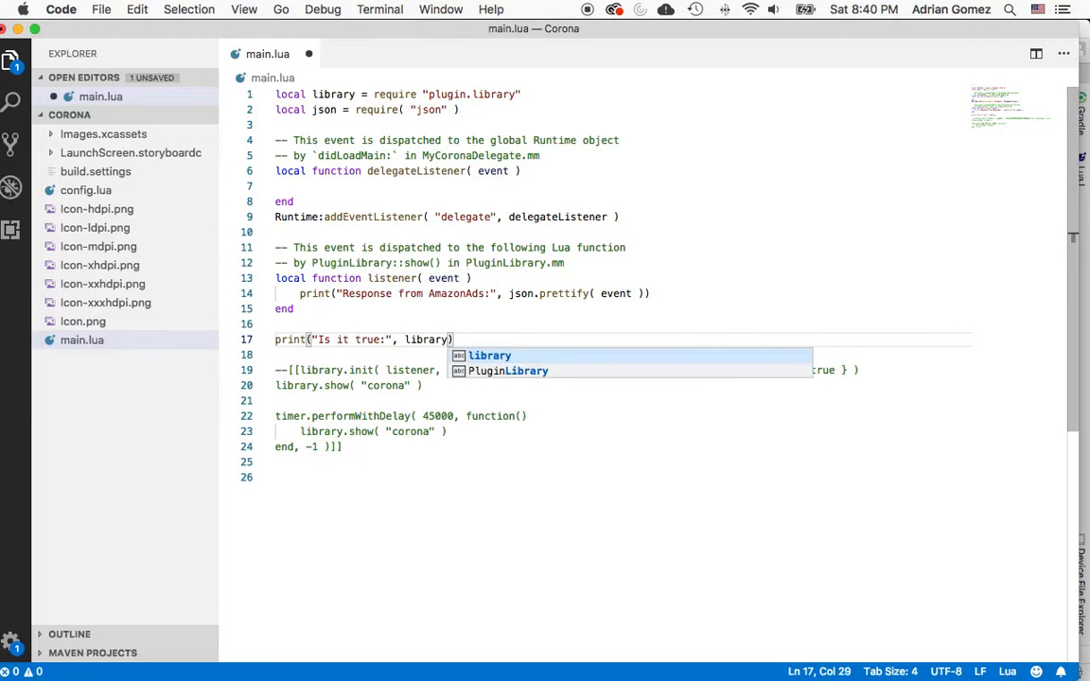
text(.i)
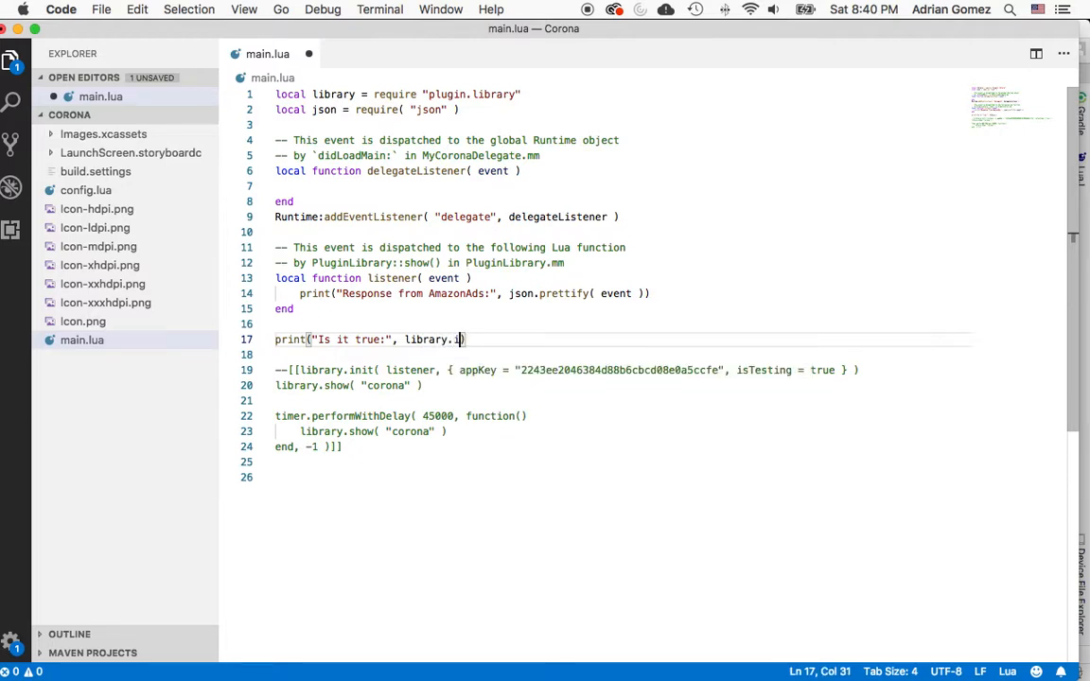
text(sAva)
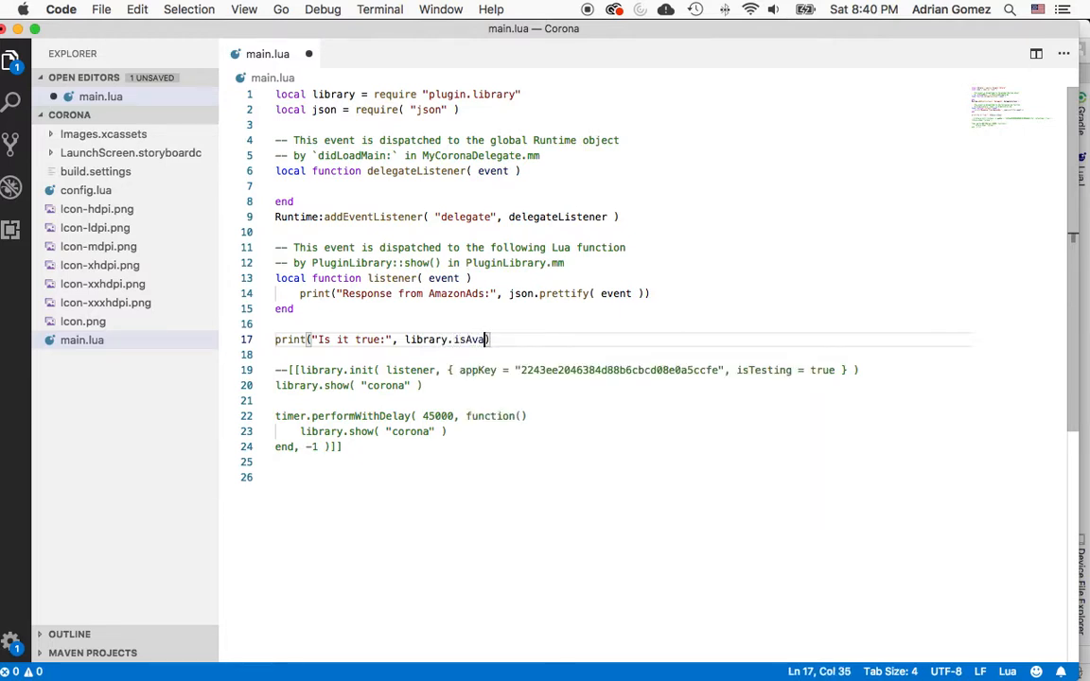
text(ilable(b)
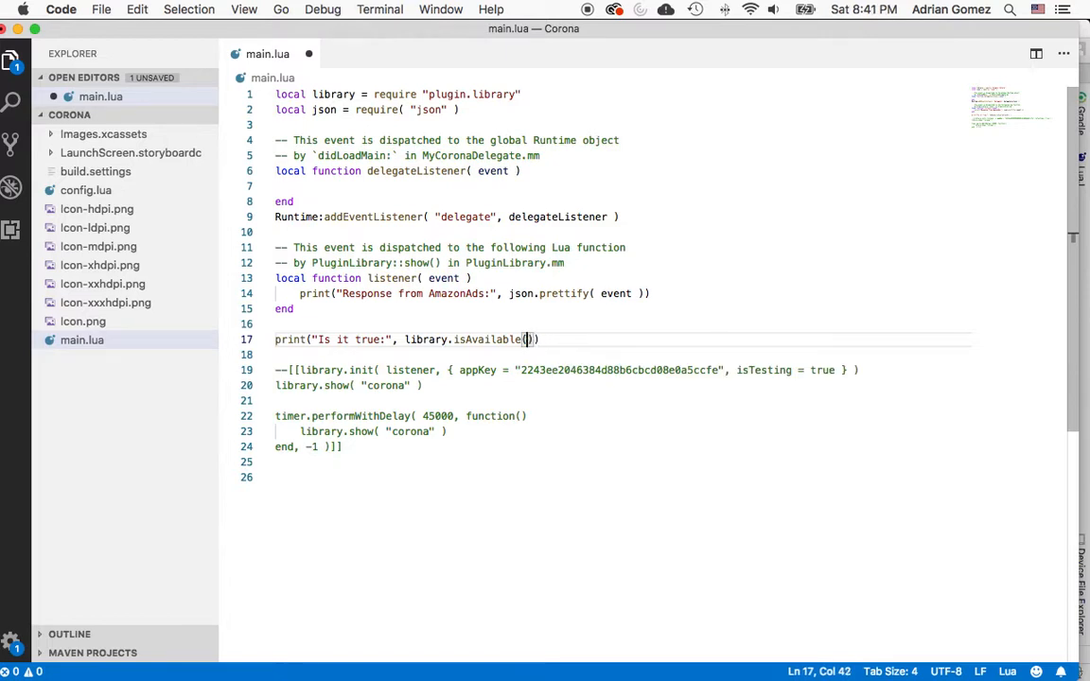
text("banner")
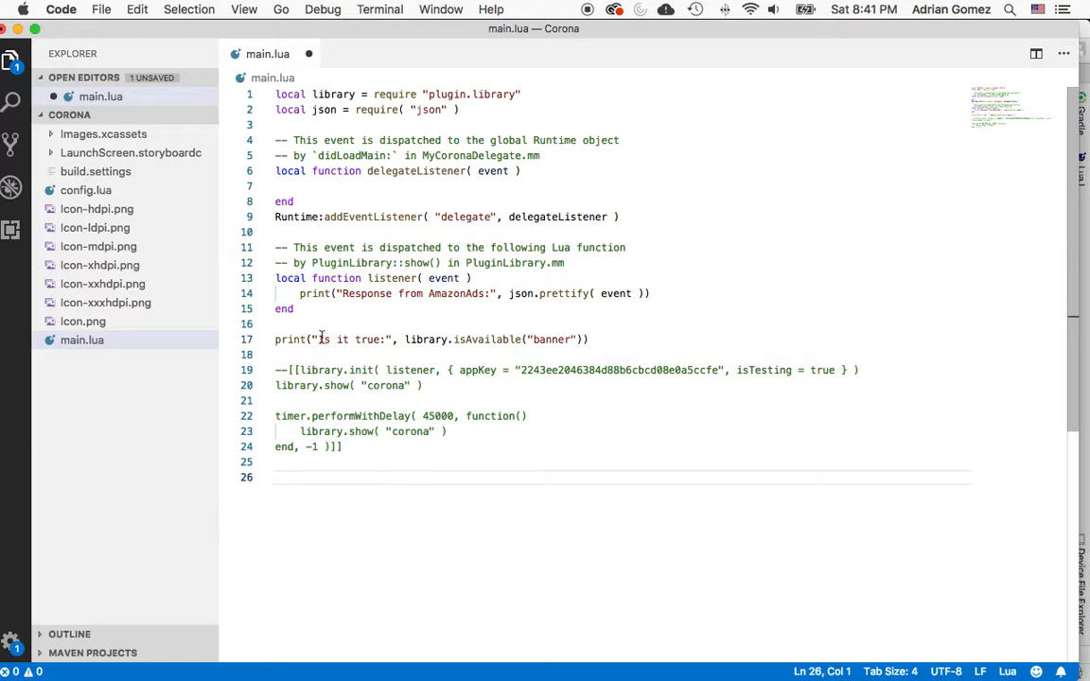
text(++++++)
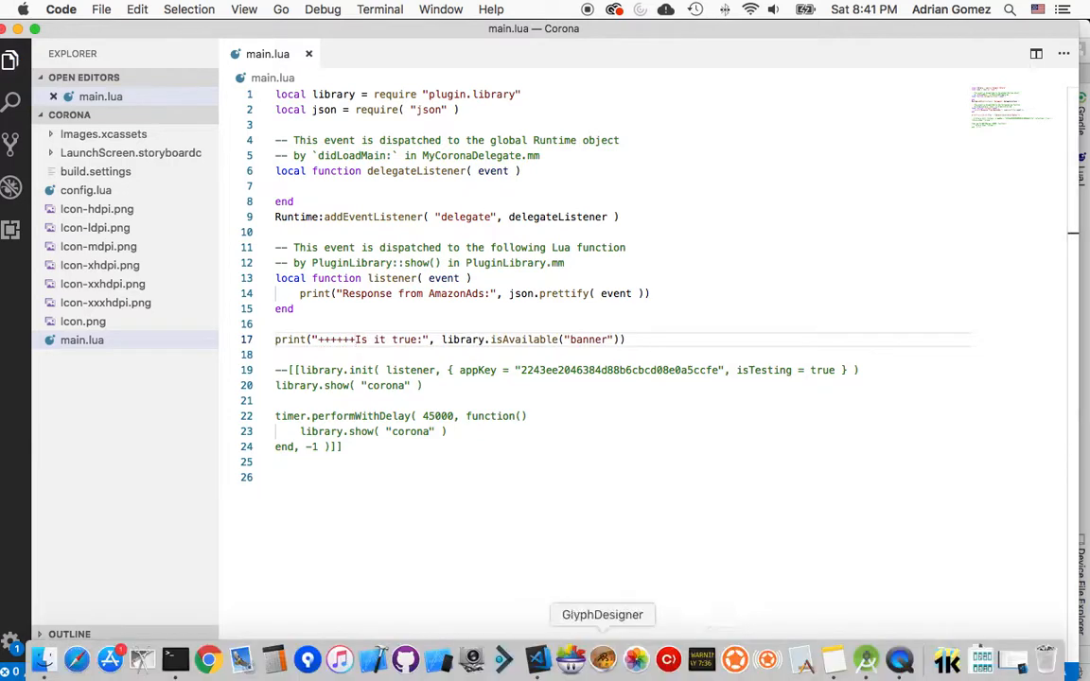
mouse_move(899, 660)
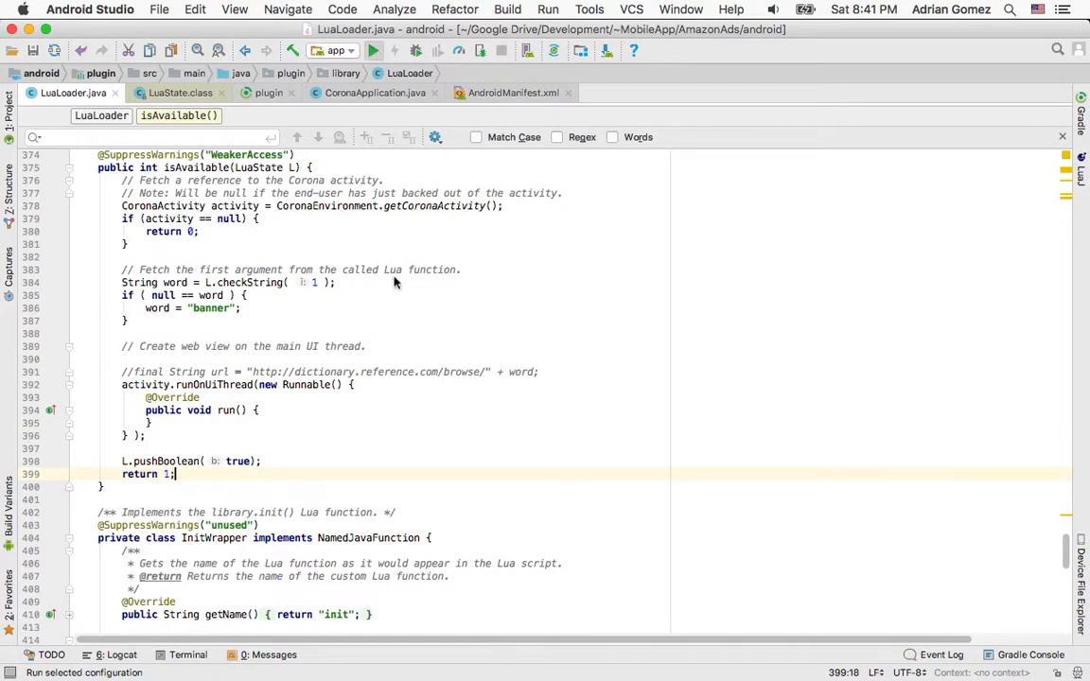
Run the app, deploying to the Essential Products PH-1 target.
click(373, 50)
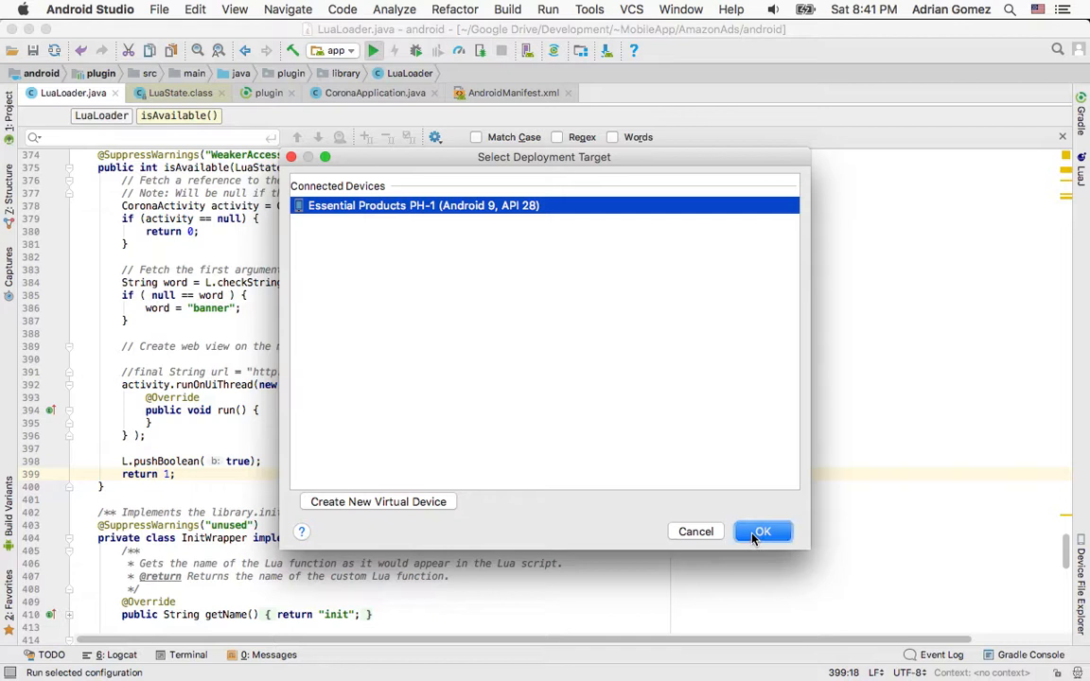
click(763, 531)
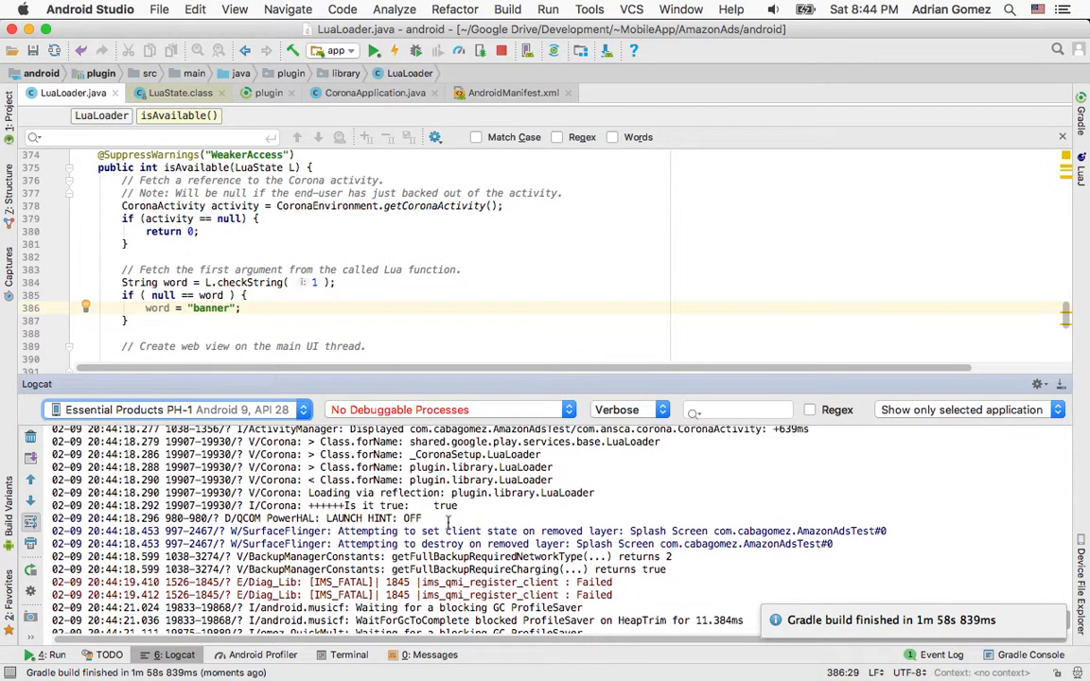
mouse_move(462, 508)
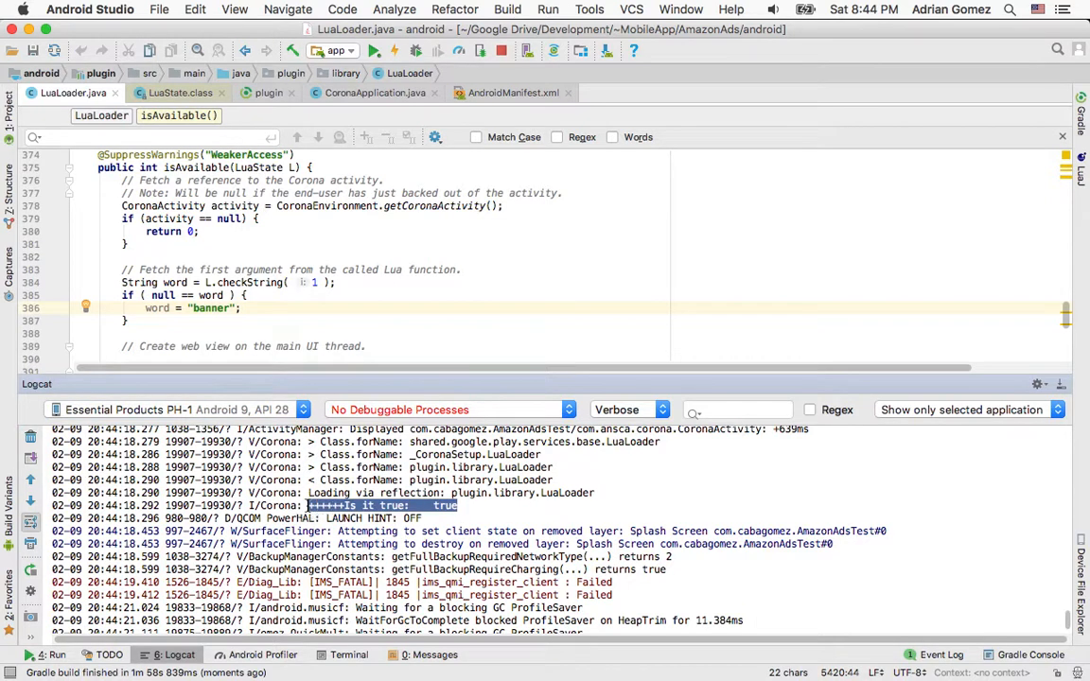
Review isAvailable's pushBoolean(true) and return 1 against Logcat's '++++++Is it true: true' line.
scroll(down, 3)
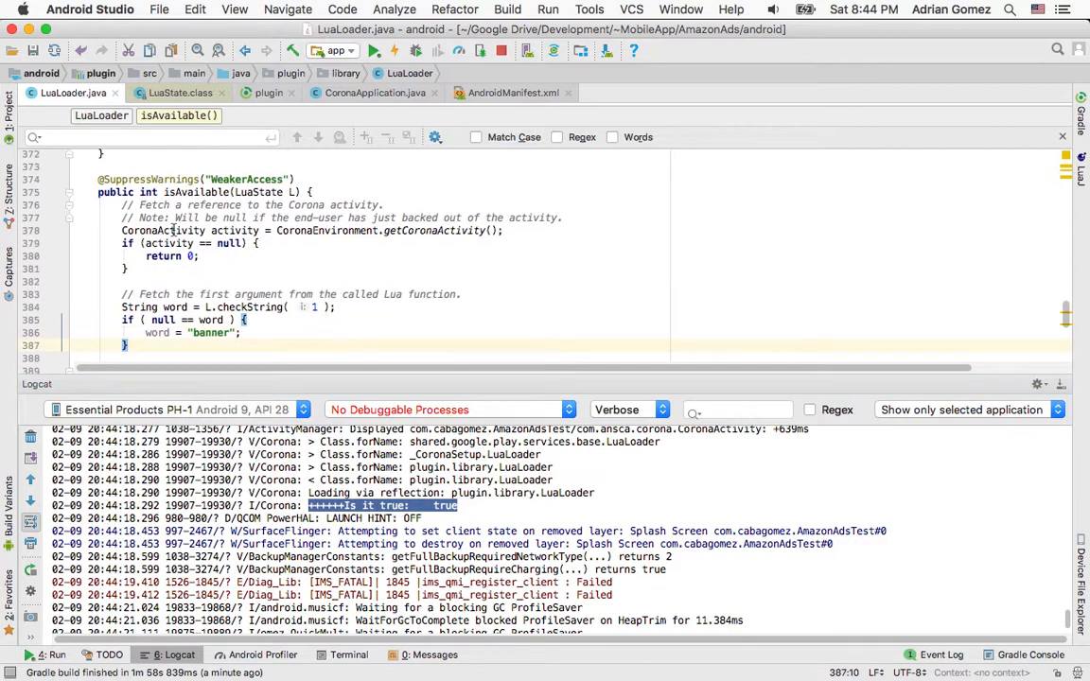
mouse_move(152, 221)
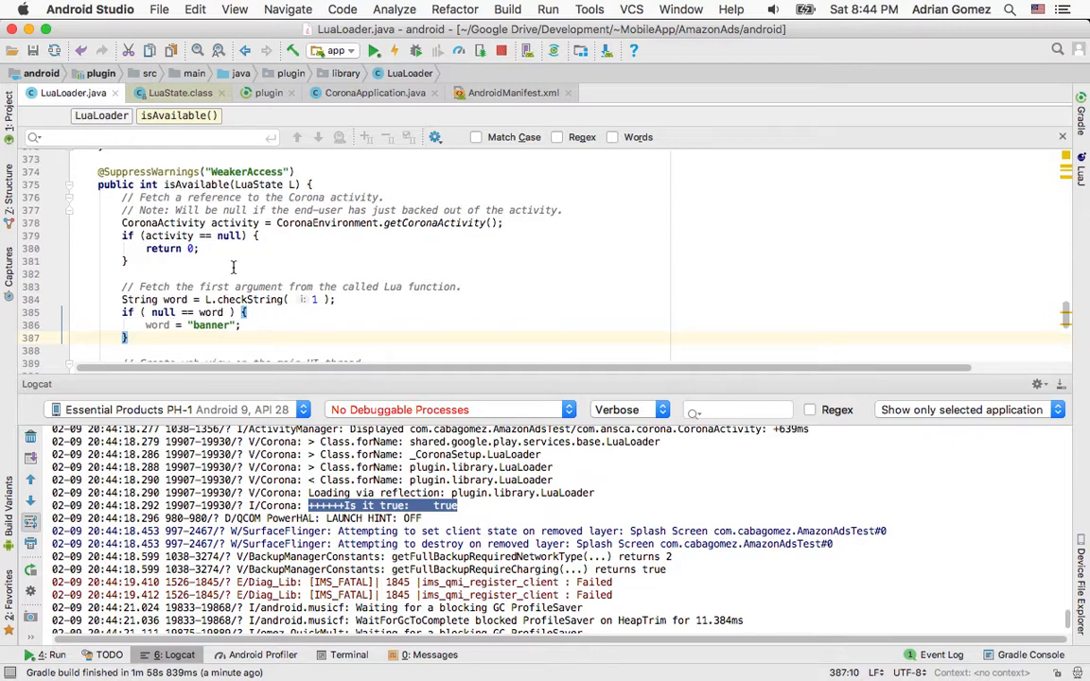
scroll(down, 3)
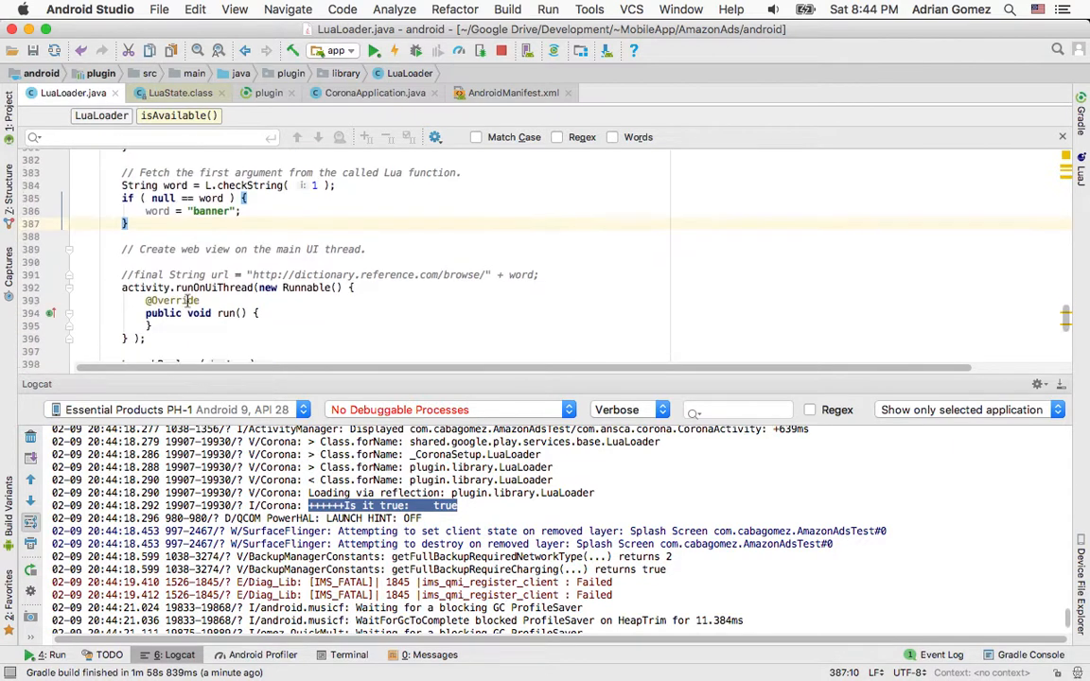
scroll(down, 3)
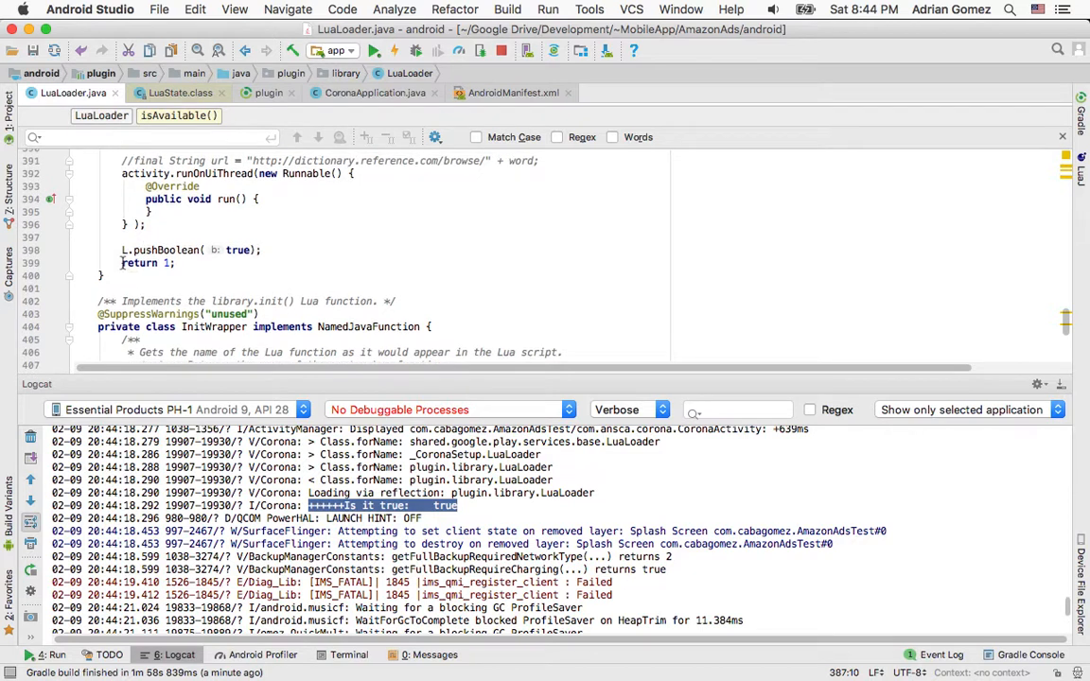
scroll(down, 3)
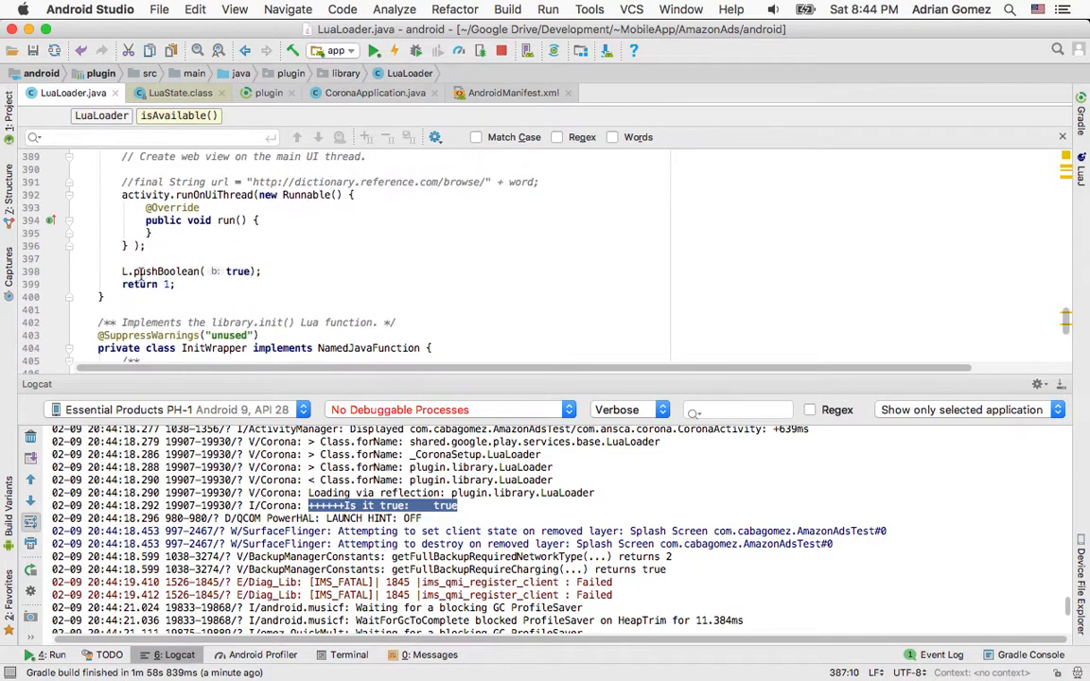
double_click(139, 284)
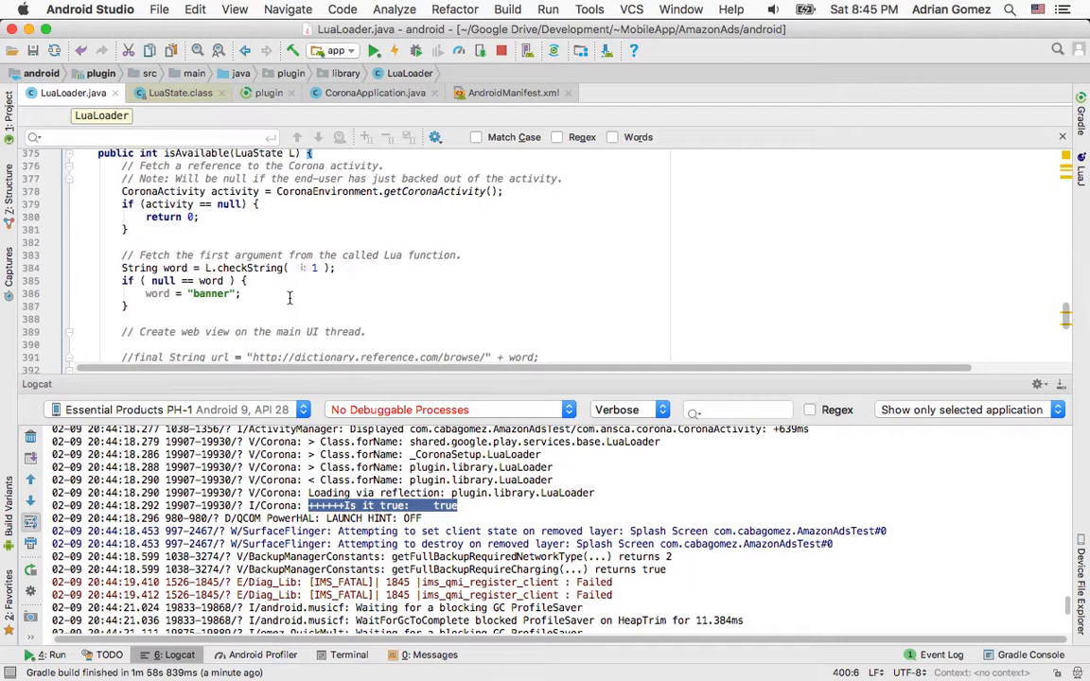
scroll(down, 3)
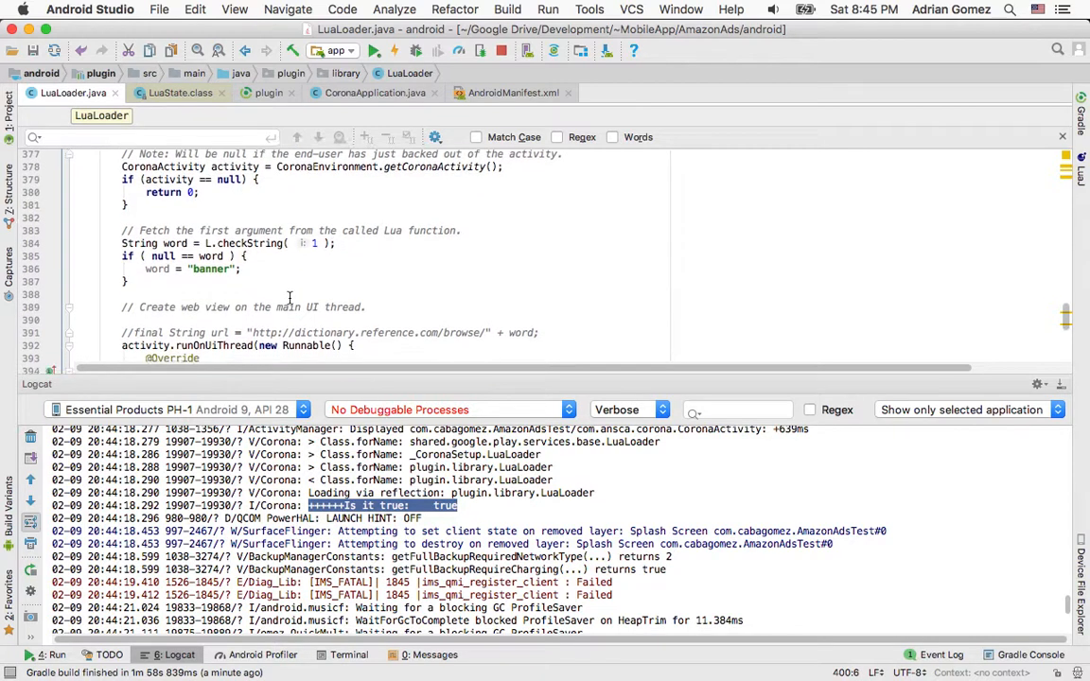
scroll(down, 3)
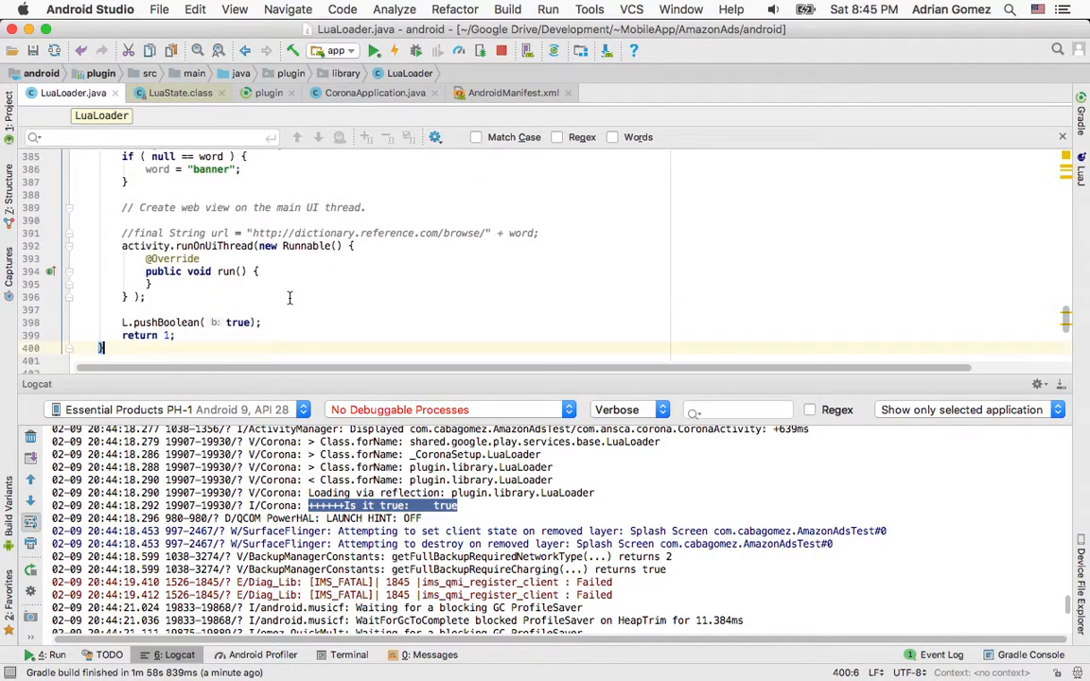
scroll(down, 3)
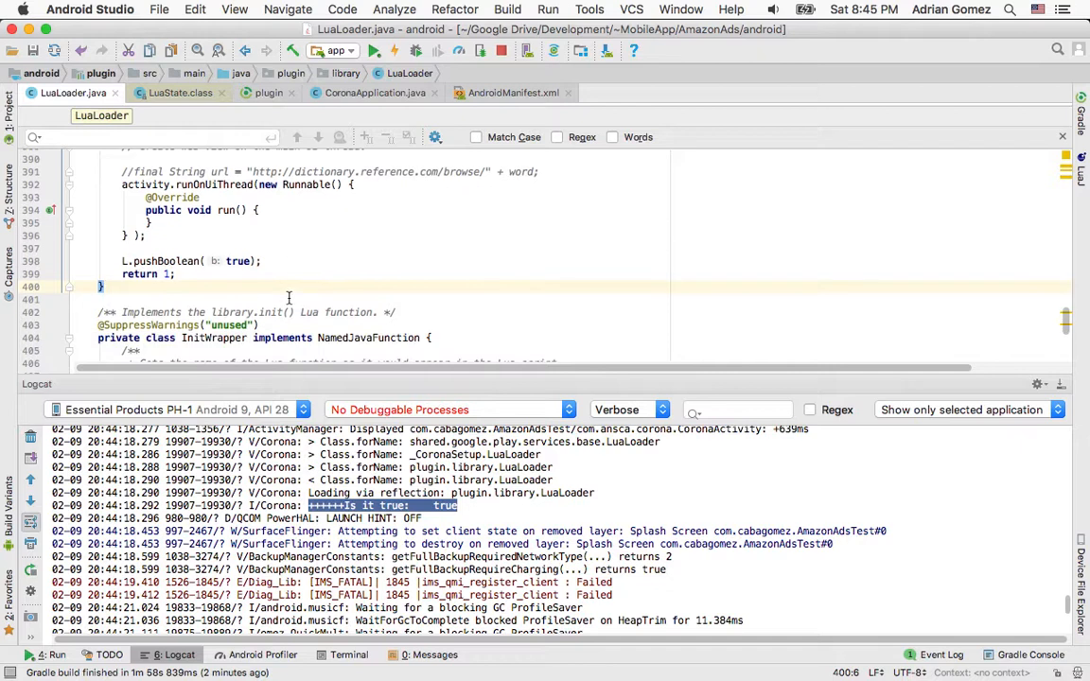
mouse_move(320, 297)
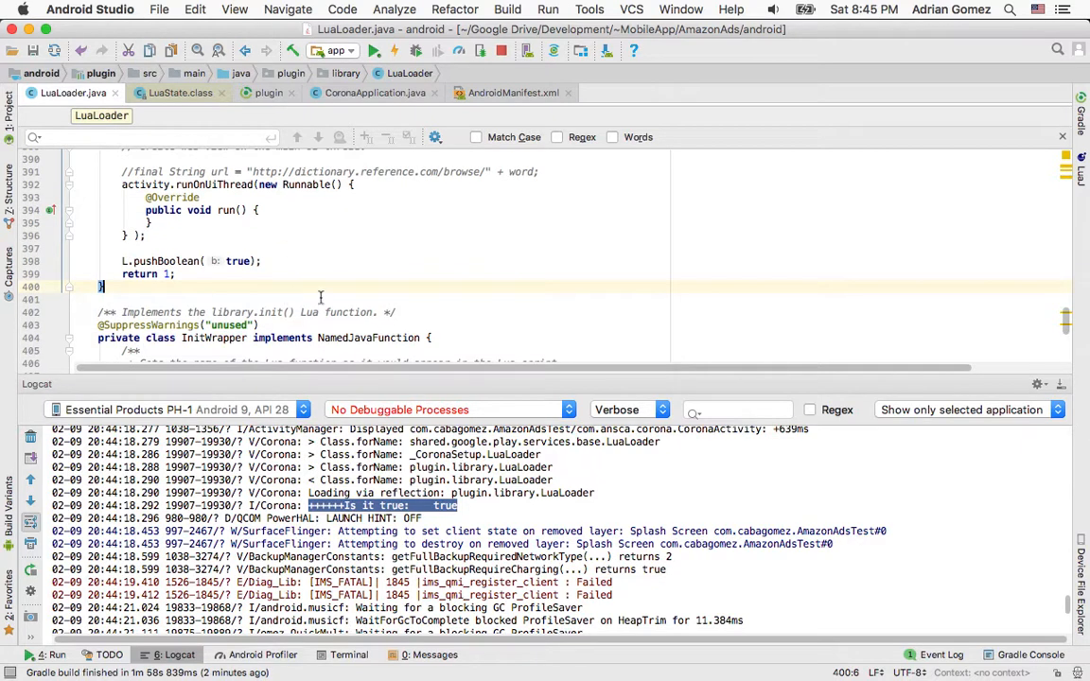
mouse_move(319, 298)
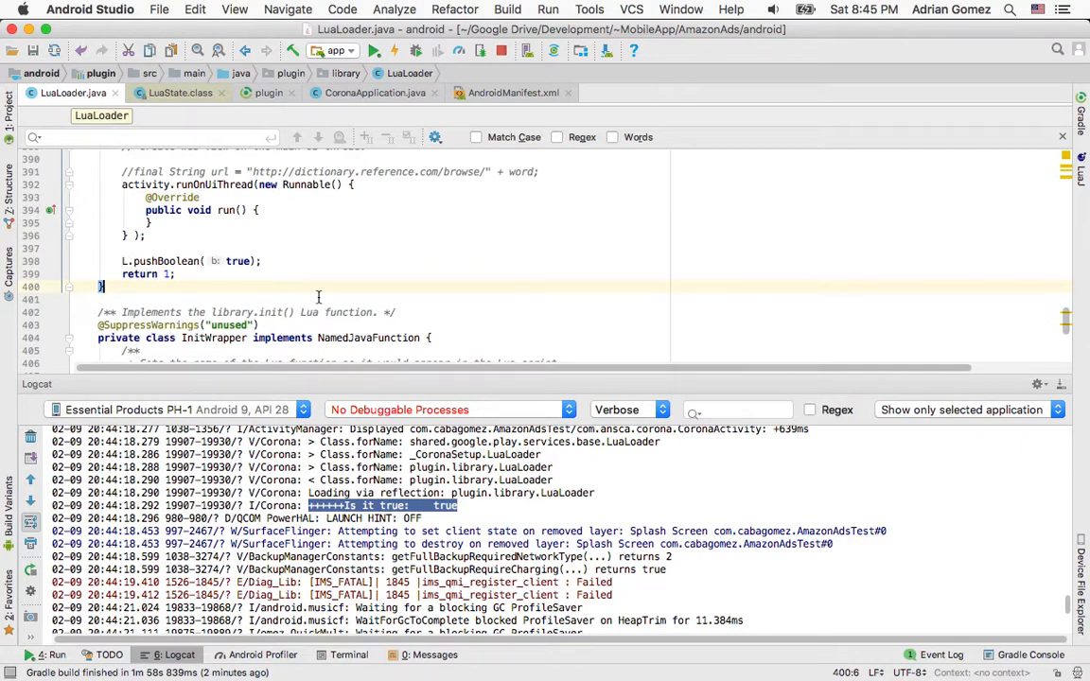